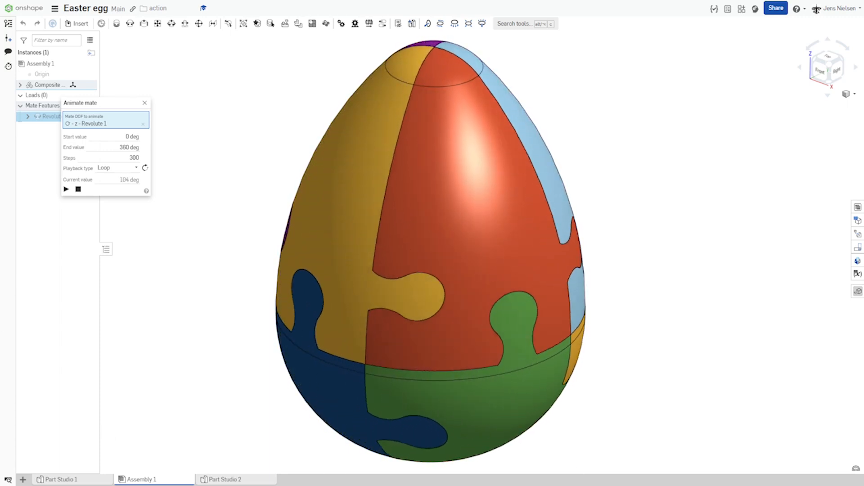
# Step: Switch to empty Part Studio 2 and start a new sketch on the Front plane
pyautogui.click(143, 479)
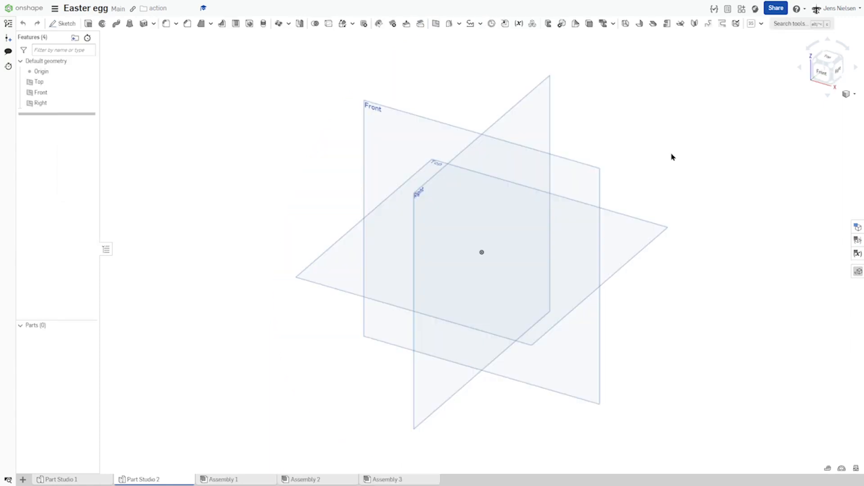
pyautogui.moveTo(657, 159)
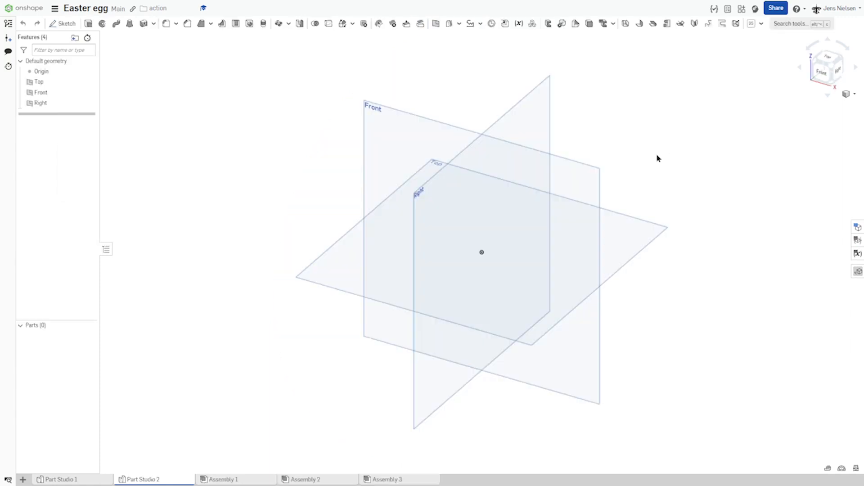
pyautogui.rightClick(657, 158)
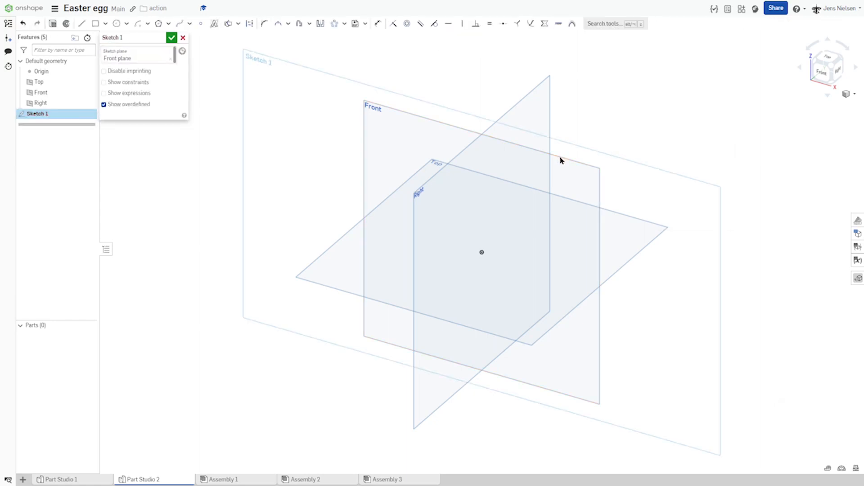
# Step: Look normal to the sketch and draw a vertical centreline 54 long up from the origin
pyautogui.press('n')
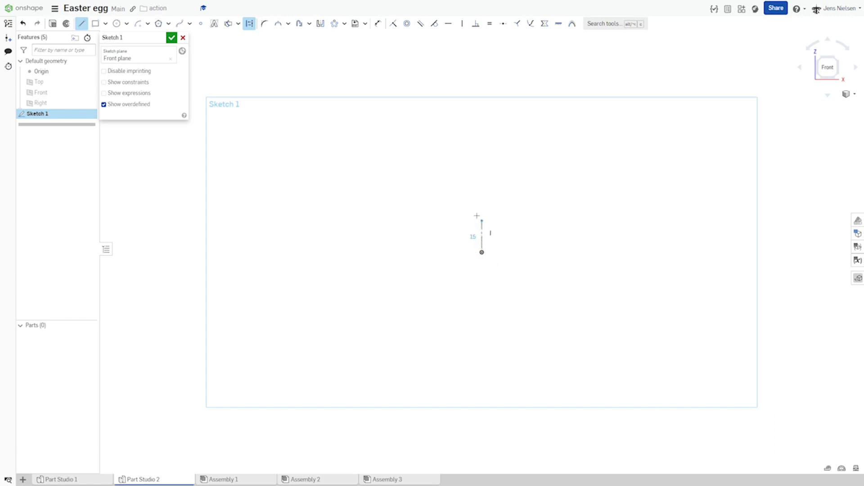
pyautogui.moveTo(477, 215); pyautogui.dragTo(484, 145)
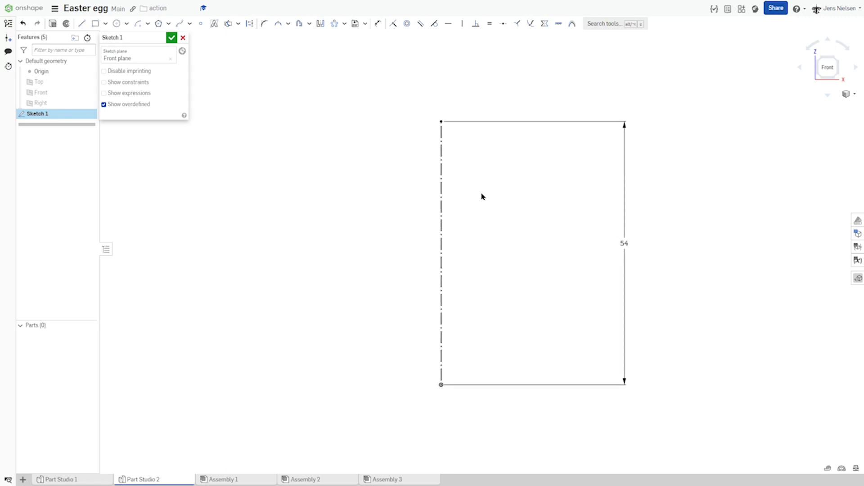
# Step: Draw the left egg outline as a chain of tangent arcs from the centreline top down to the origin
pyautogui.press('s')
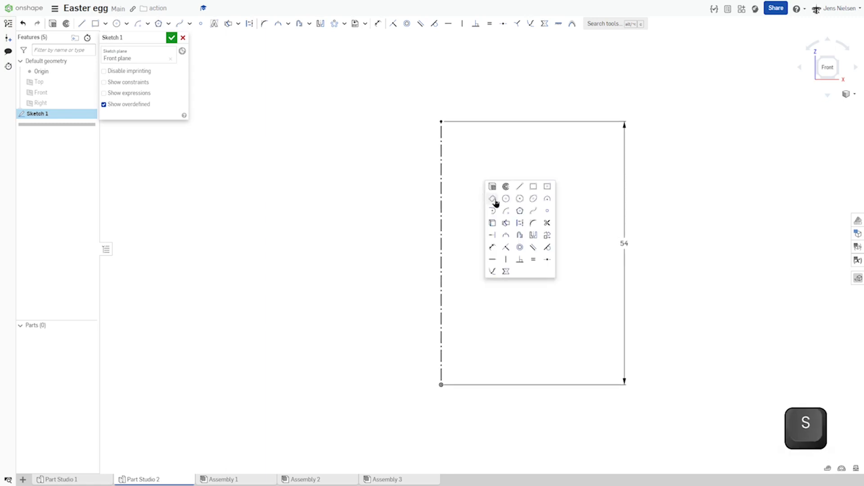
pyautogui.moveTo(506, 211)
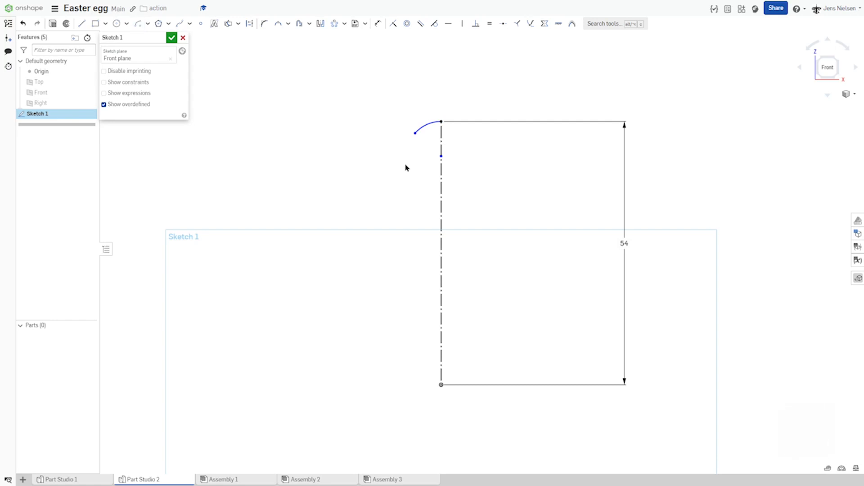
pyautogui.rightClick(406, 169)
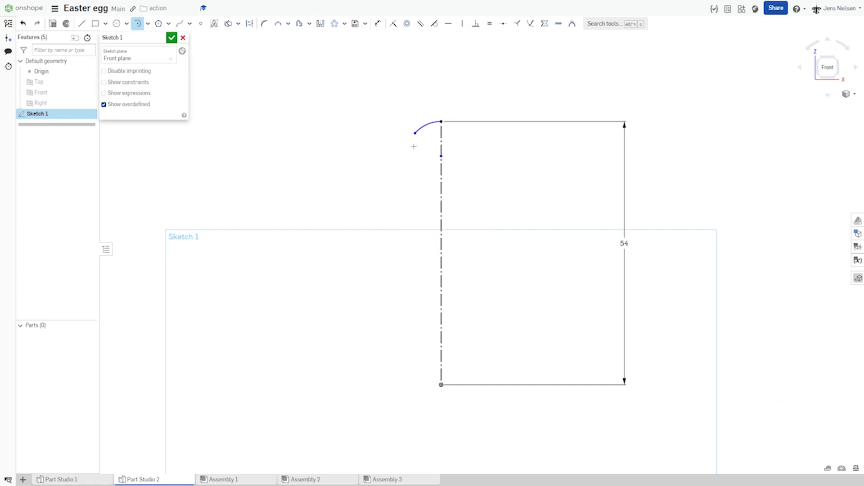
pyautogui.moveTo(416, 131); pyautogui.dragTo(348, 221)
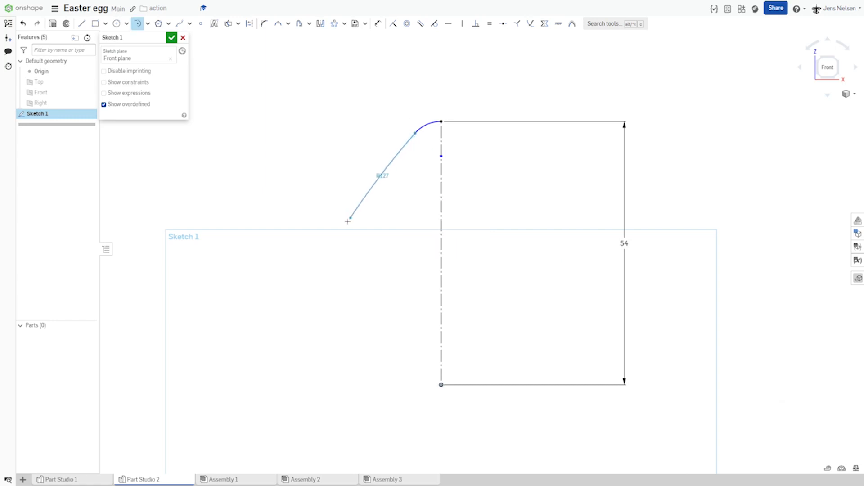
pyautogui.moveTo(347, 222); pyautogui.dragTo(337, 272)
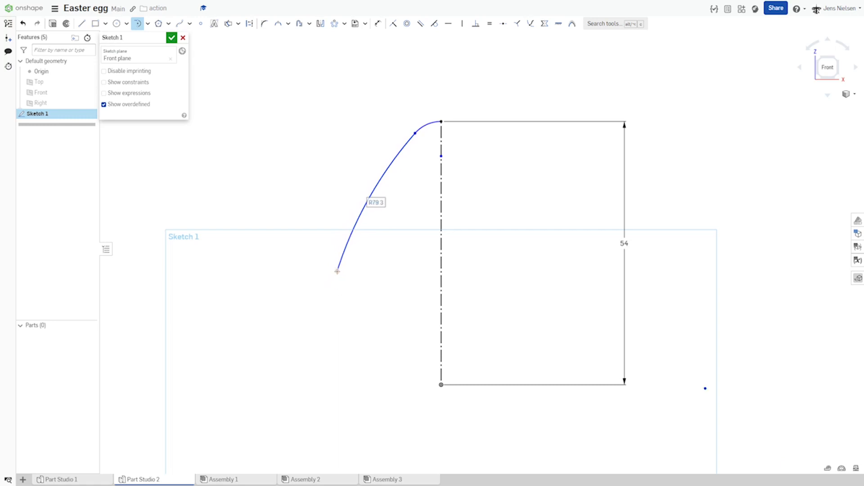
pyautogui.moveTo(337, 270); pyautogui.dragTo(362, 367)
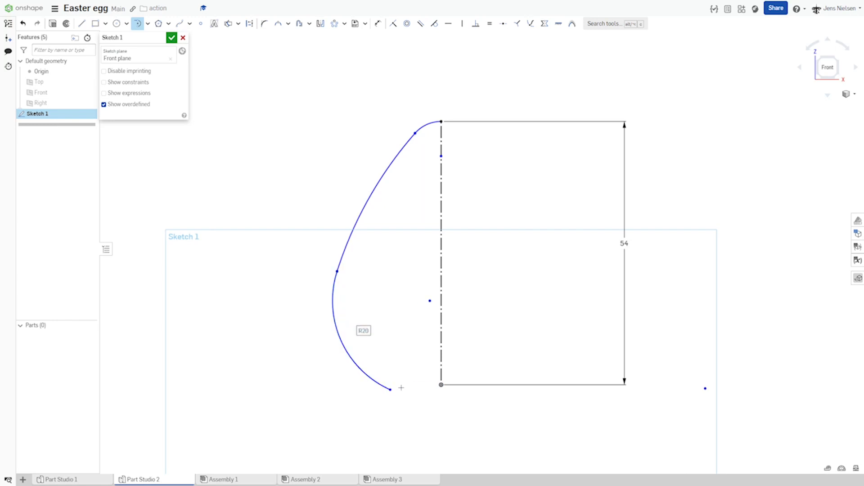
pyautogui.moveTo(390, 389); pyautogui.dragTo(441, 384)
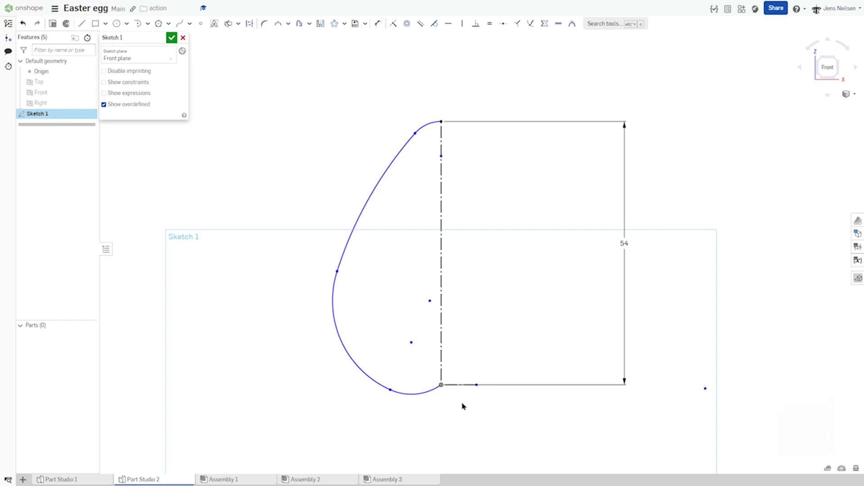
pyautogui.click(434, 23)
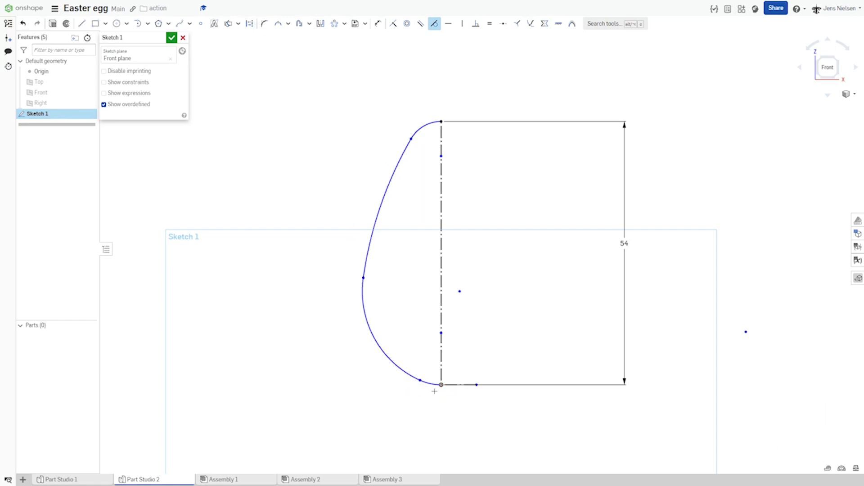
pyautogui.moveTo(356, 401)
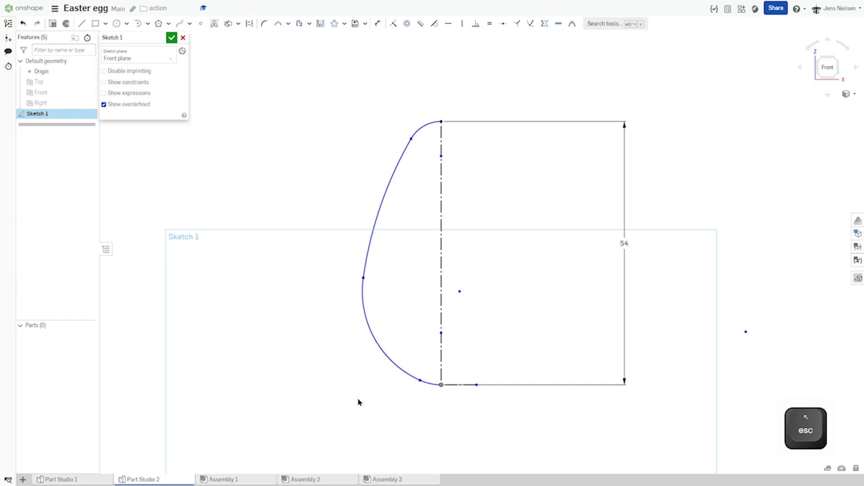
pyautogui.moveTo(502, 190)
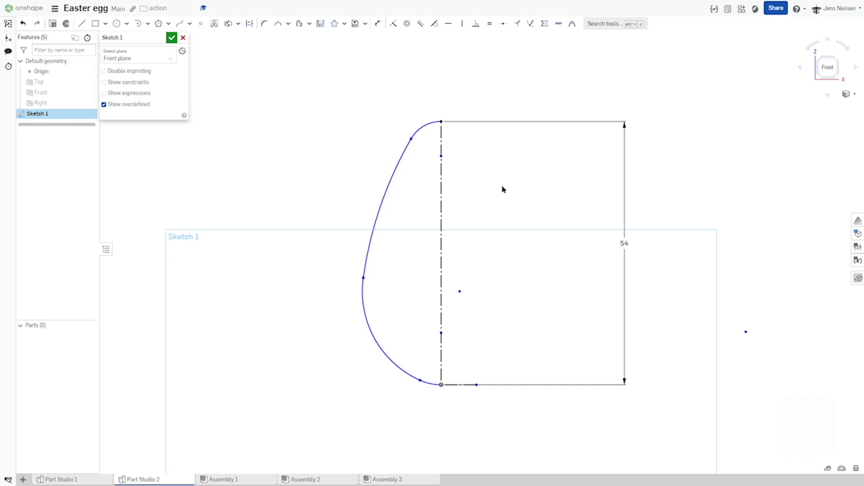
# Step: Dimension the profile arcs R48 and R18 with the small top offset, then show the constraints
pyautogui.press('d')
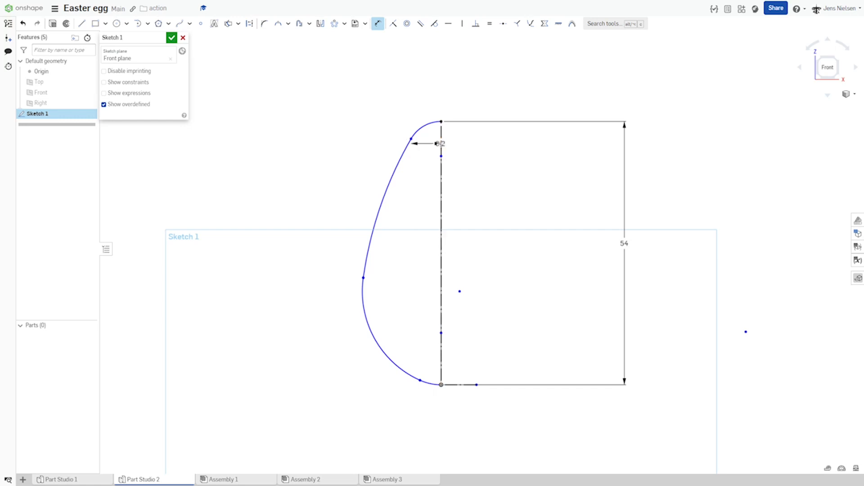
pyautogui.click(440, 144)
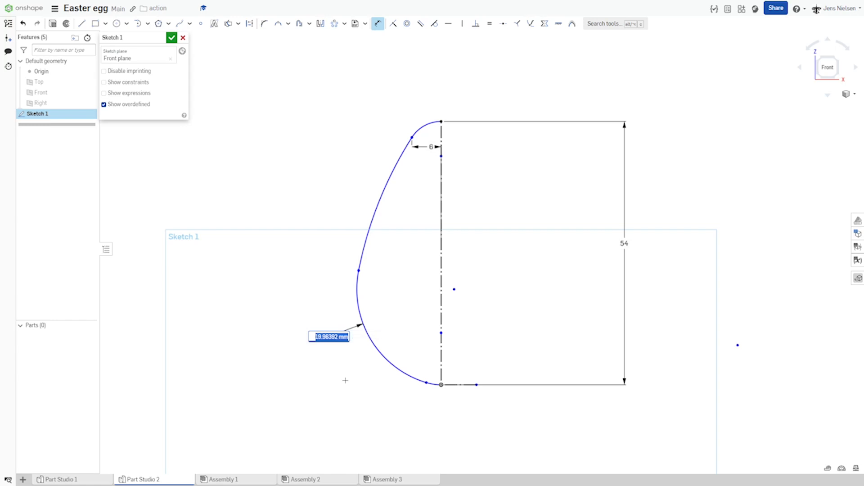
pyautogui.press('enter')
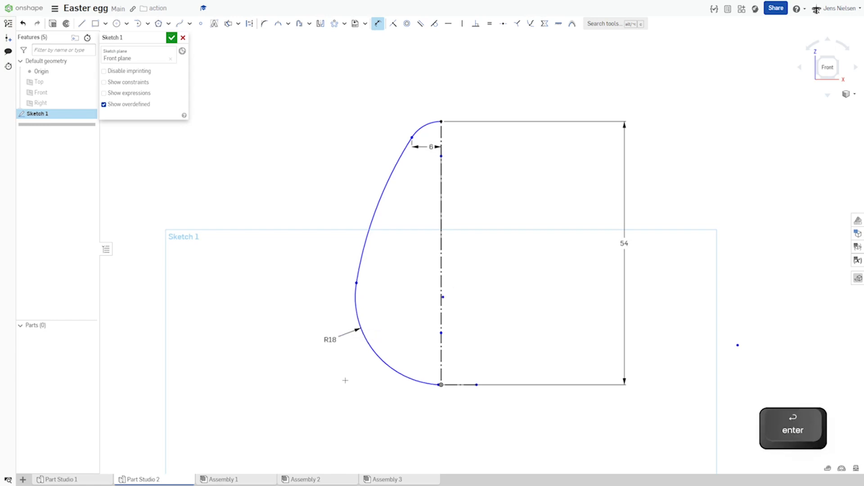
pyautogui.moveTo(501, 369)
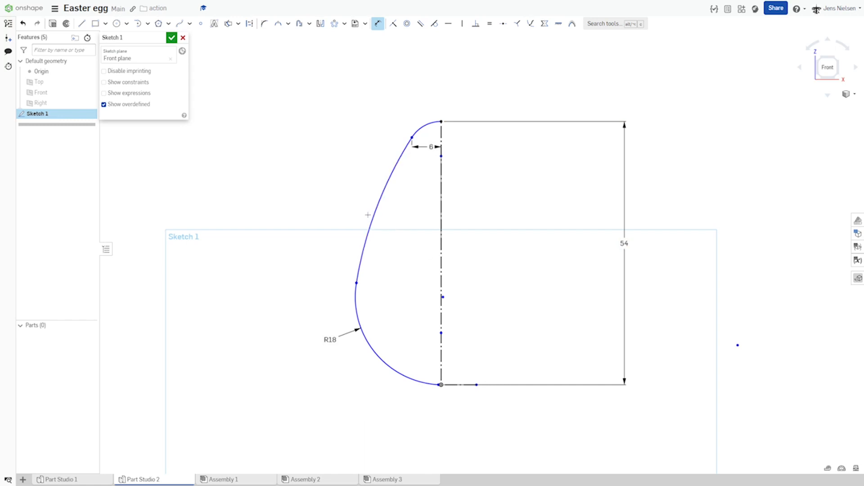
pyautogui.click(358, 204)
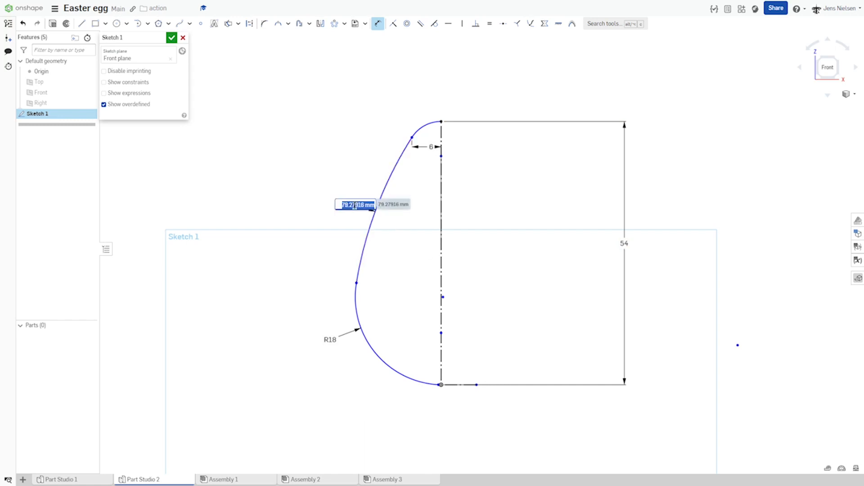
pyautogui.write('48')
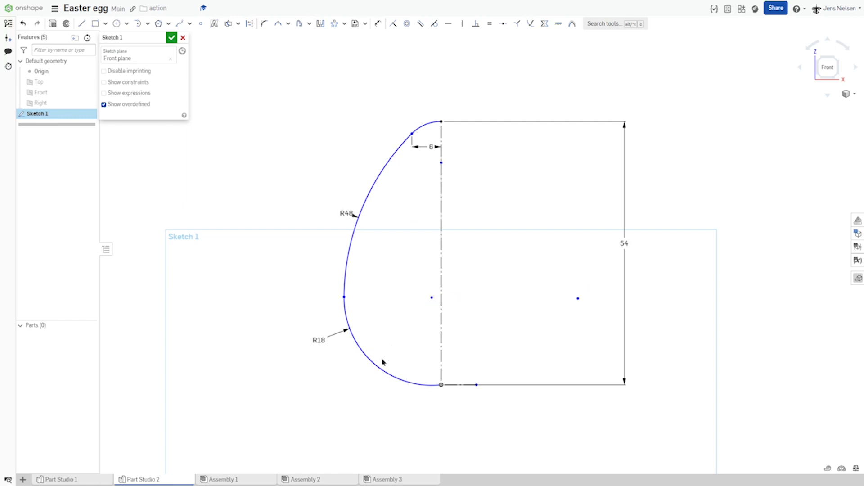
pyautogui.moveTo(390, 347)
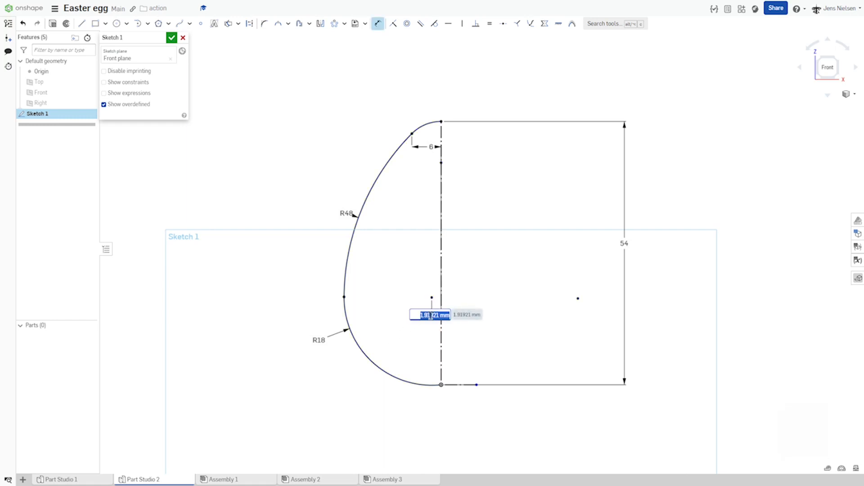
pyautogui.write('1')
pyautogui.press('enter')
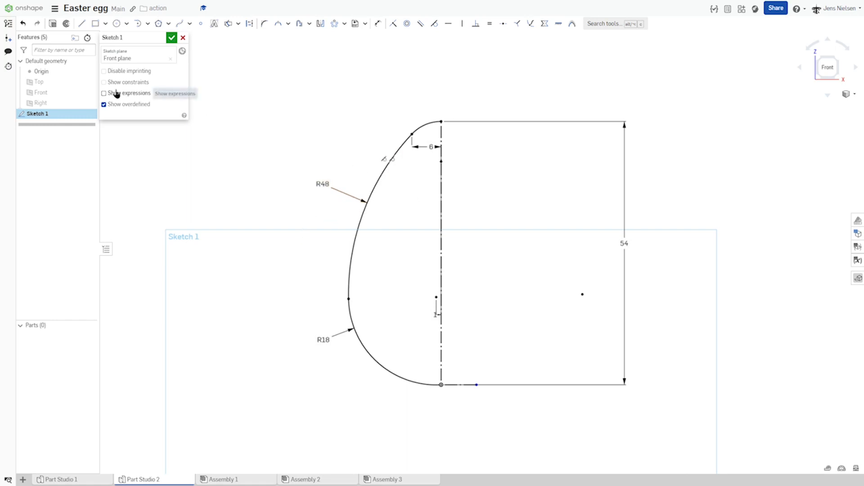
pyautogui.click(104, 82)
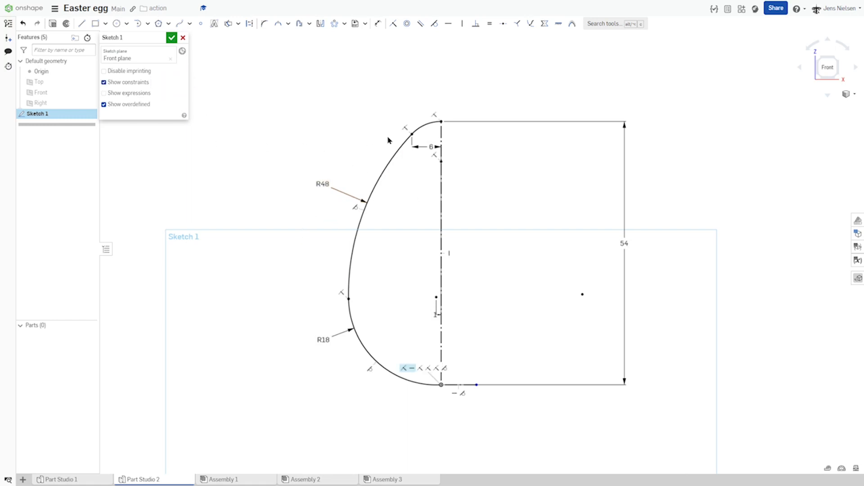
pyautogui.moveTo(387, 315)
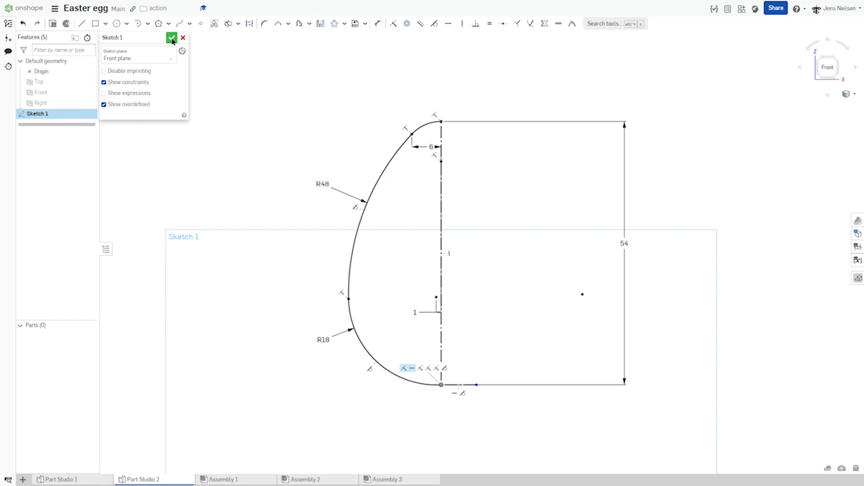
# Step: Revolve the Sketch 1 profile fully around its centreline as an egg-shaped surface
pyautogui.click(171, 38)
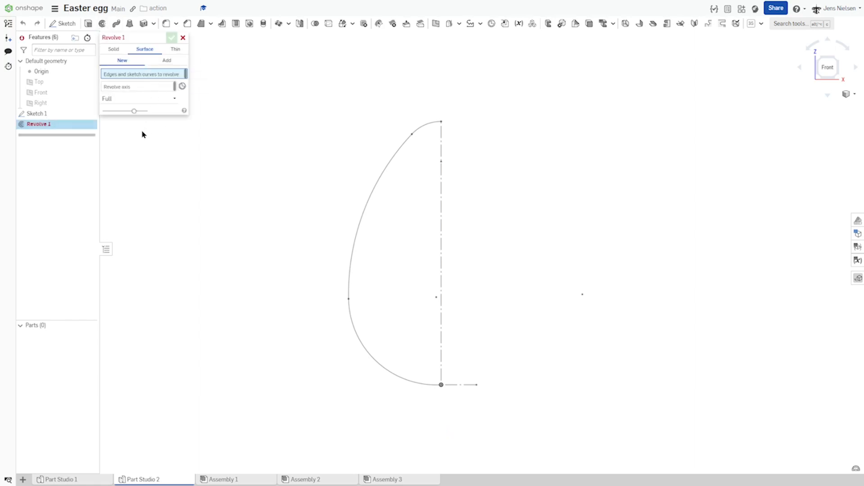
pyautogui.click(36, 113)
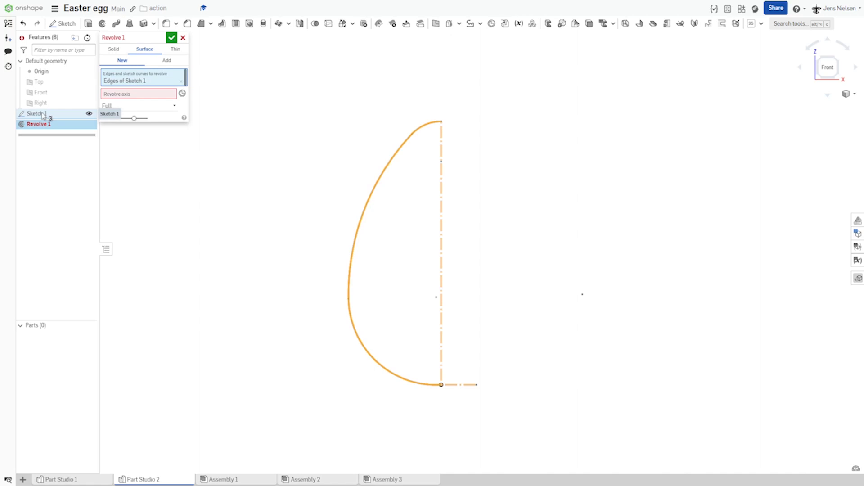
pyautogui.click(137, 92)
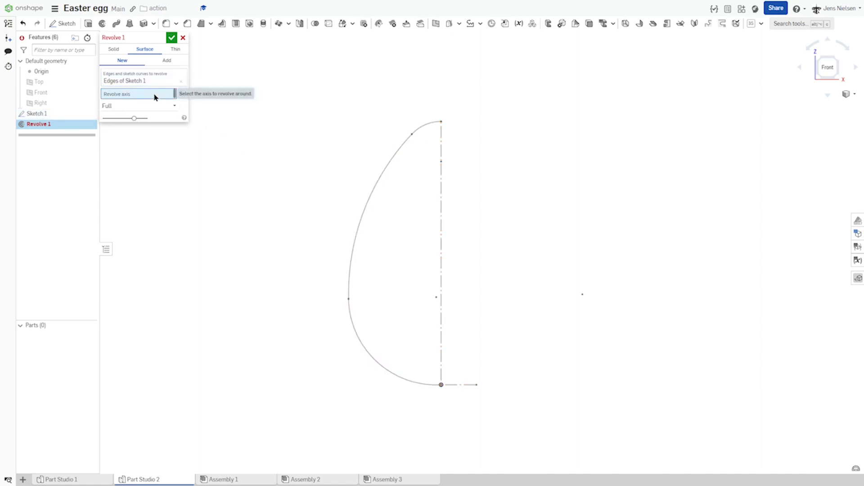
pyautogui.click(441, 253)
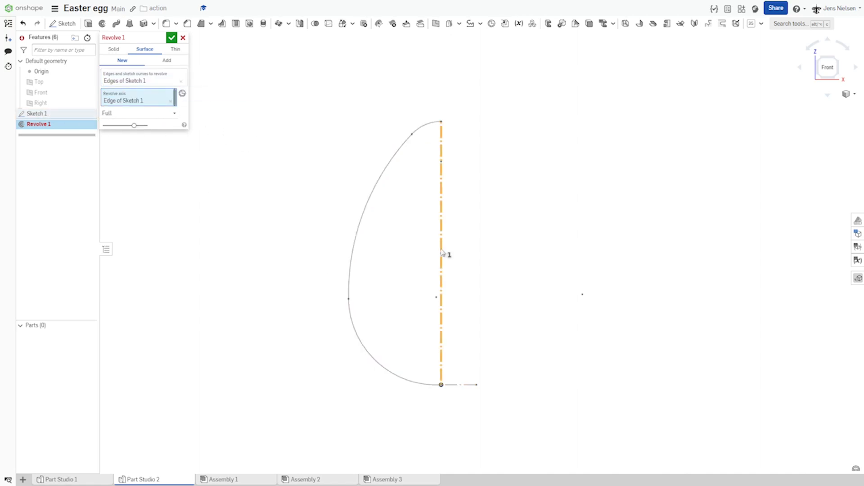
pyautogui.click(171, 38)
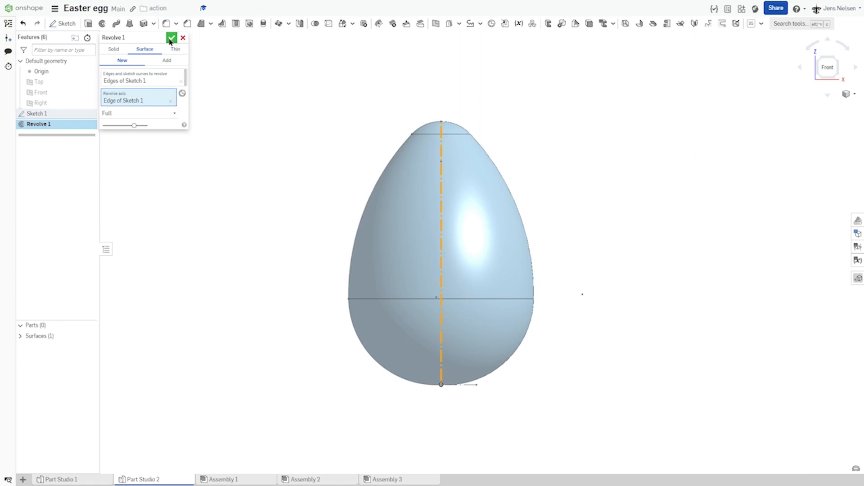
pyautogui.click(172, 38)
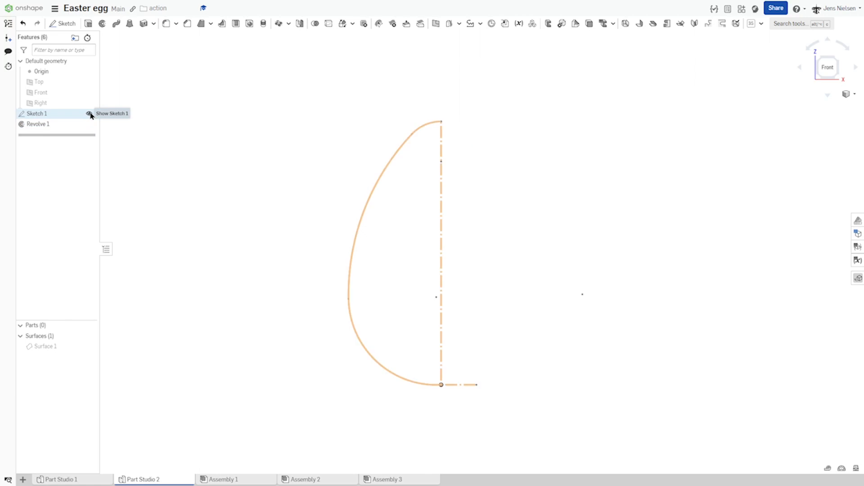
# Step: Create Sketch 2 on the Front plane, project the egg outline into it and line across its lower half
pyautogui.click(87, 114)
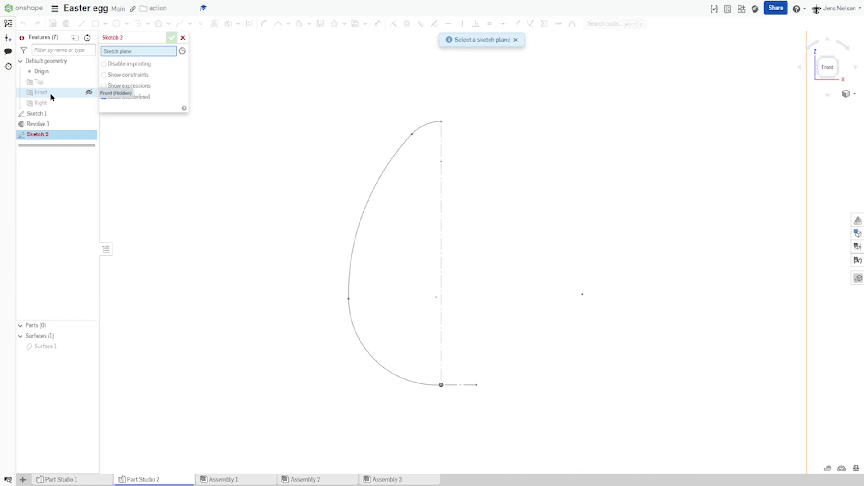
pyautogui.click(39, 92)
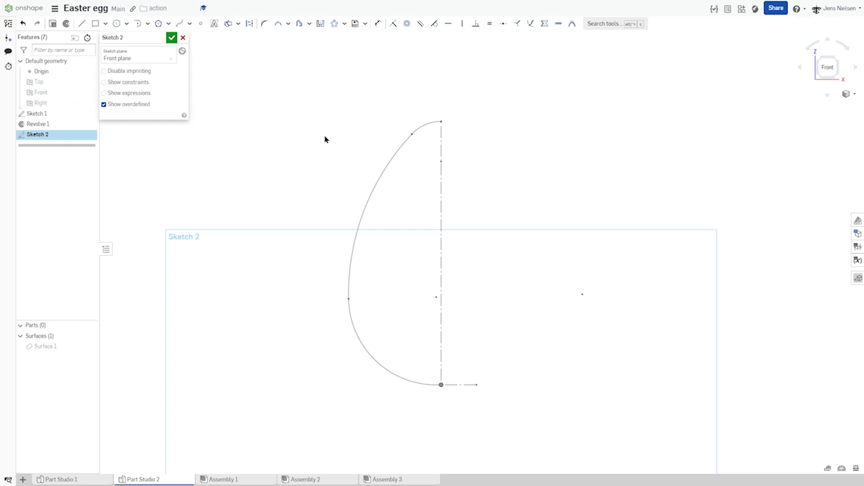
pyautogui.click(228, 24)
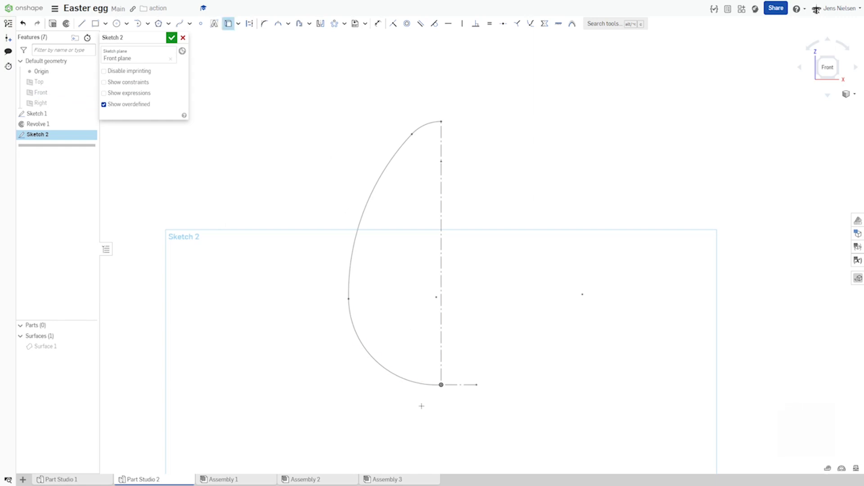
pyautogui.moveTo(332, 65); pyautogui.dragTo(430, 408)
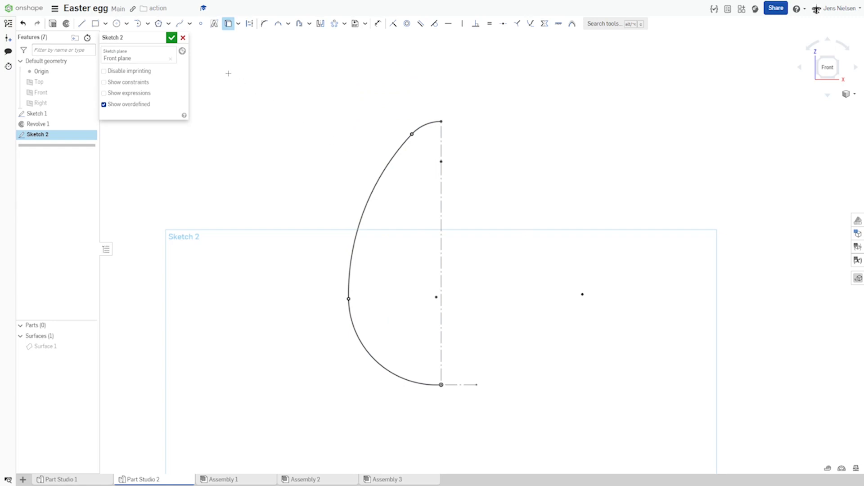
pyautogui.moveTo(237, 76)
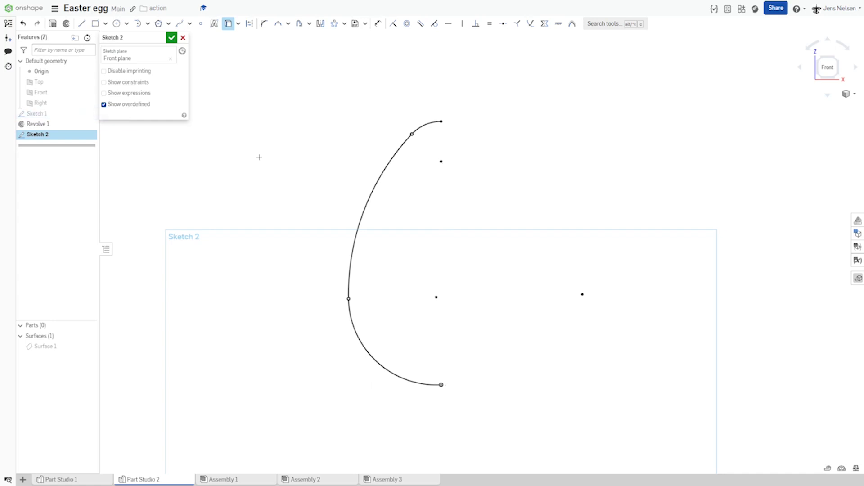
pyautogui.click(82, 23)
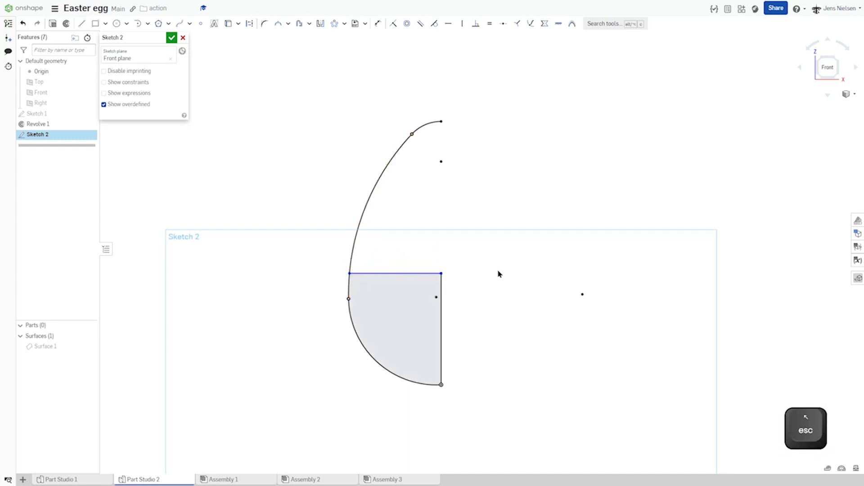
# Step: Put the dividing line at the widest point and extend the axis line to close upper and lower regions
pyautogui.click(489, 24)
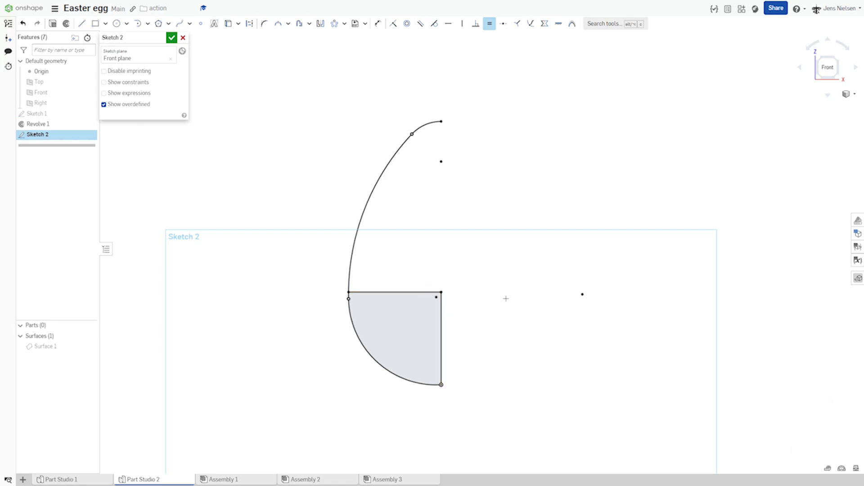
pyautogui.click(82, 24)
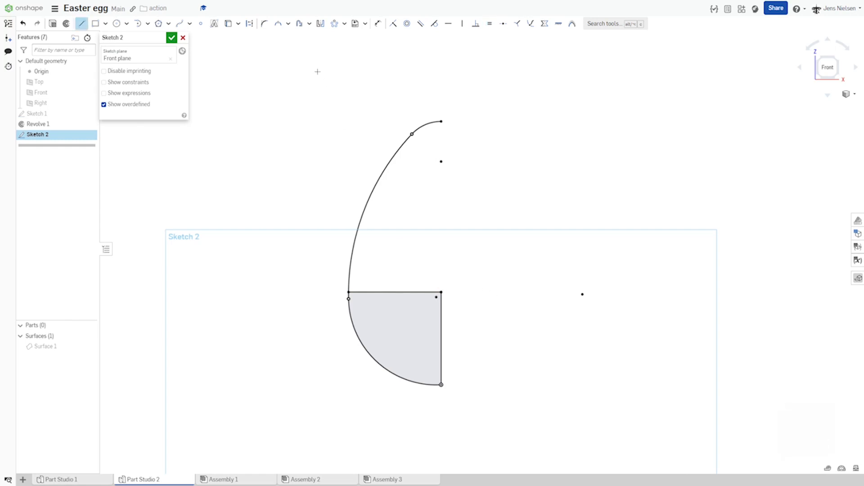
pyautogui.click(288, 24)
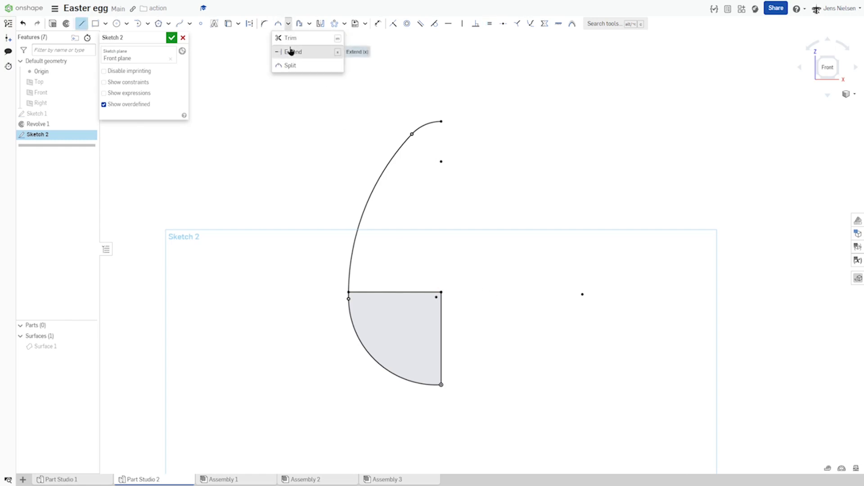
pyautogui.click(292, 52)
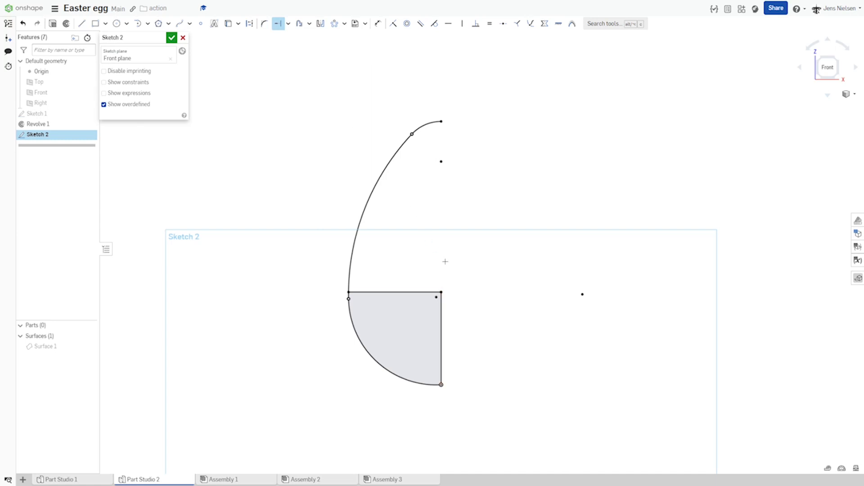
pyautogui.press('l')
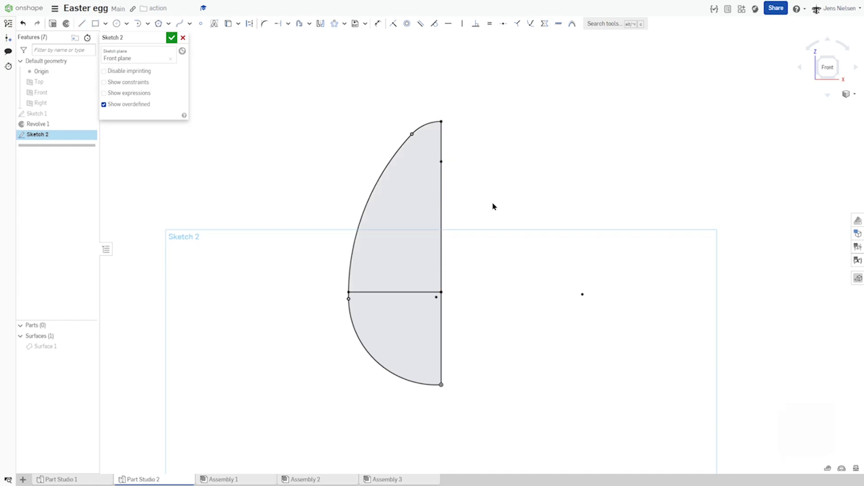
# Step: Draw a short vertical construction line rising from the dividing line to locate the tab
pyautogui.click(82, 23)
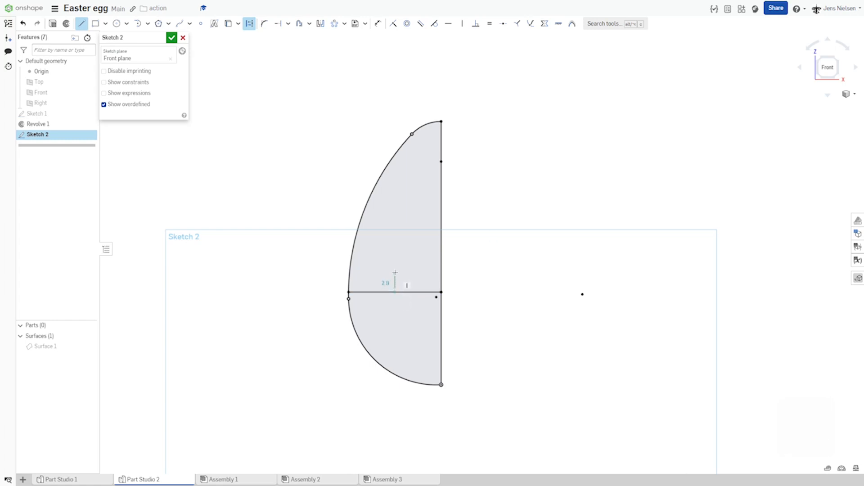
pyautogui.write('5.5')
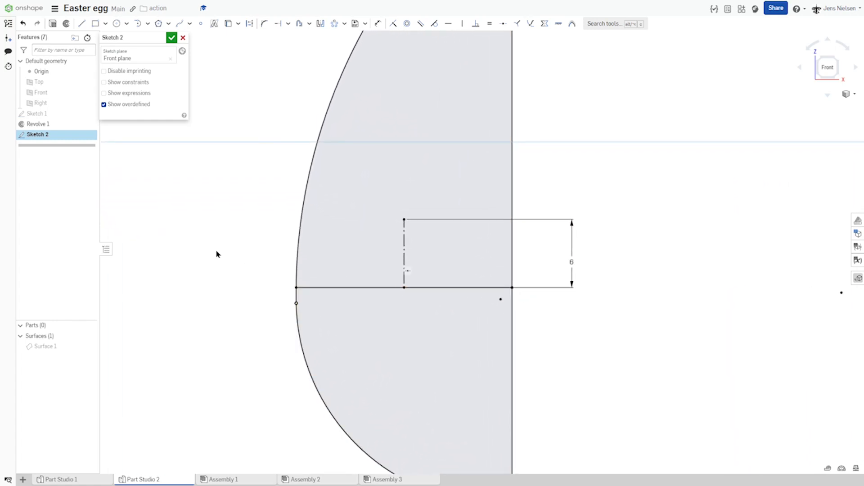
# Step: Draw the tab's two tangent arcs, one R4, and constrain them to meet smoothly
pyautogui.rightClick(217, 254)
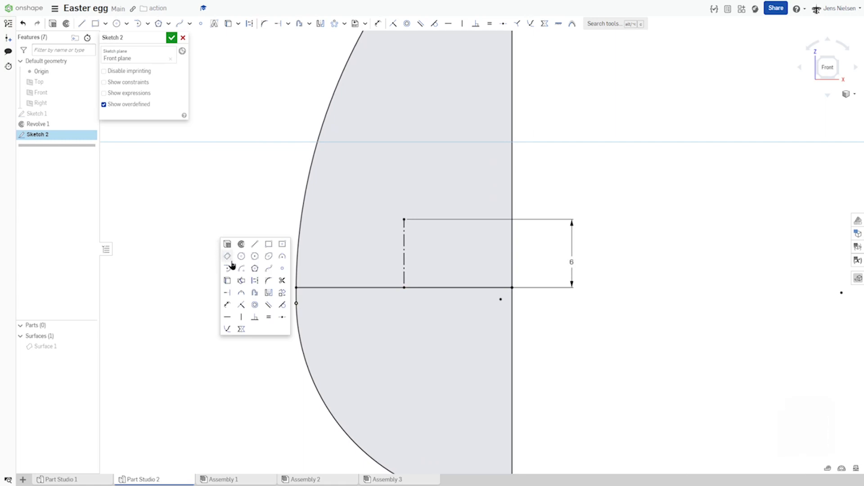
pyautogui.moveTo(283, 259)
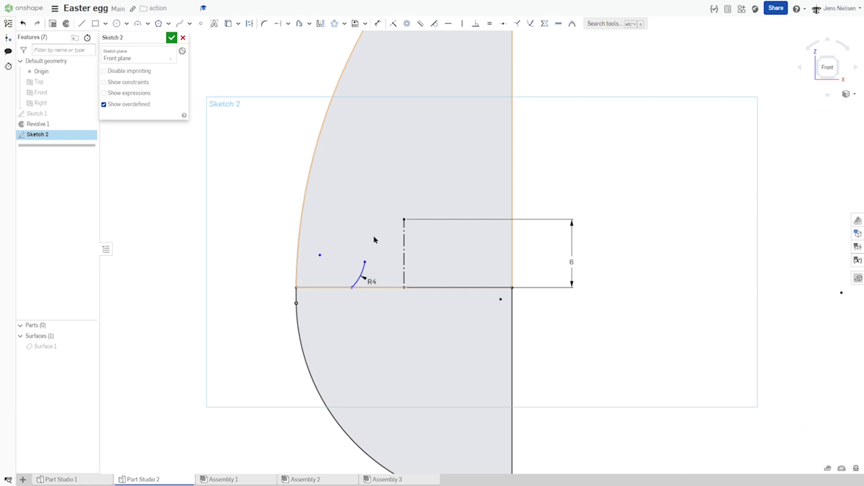
pyautogui.rightClick(375, 240)
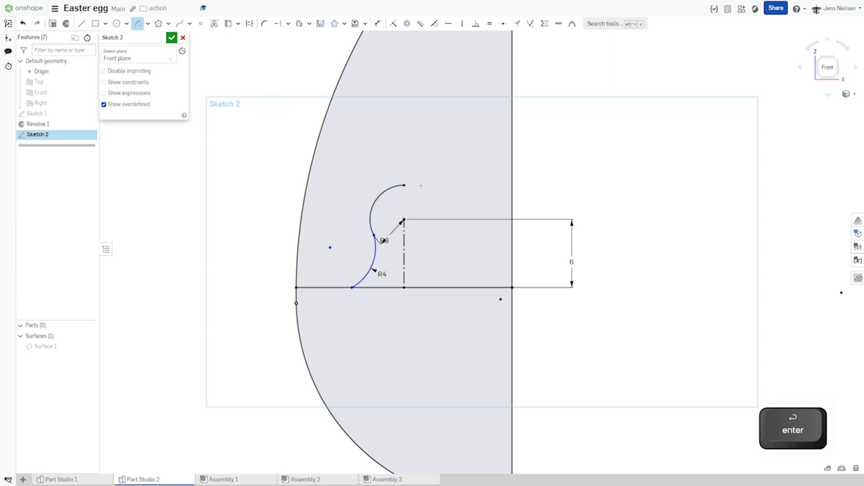
pyautogui.moveTo(432, 199)
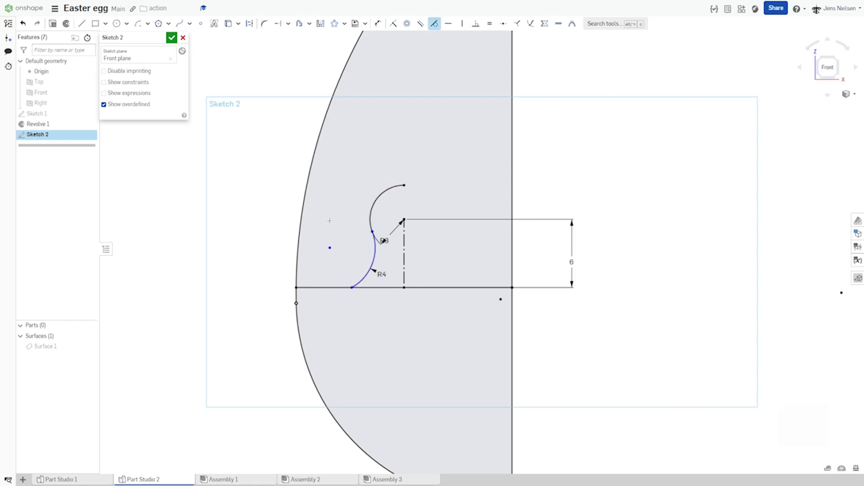
pyautogui.press('v')
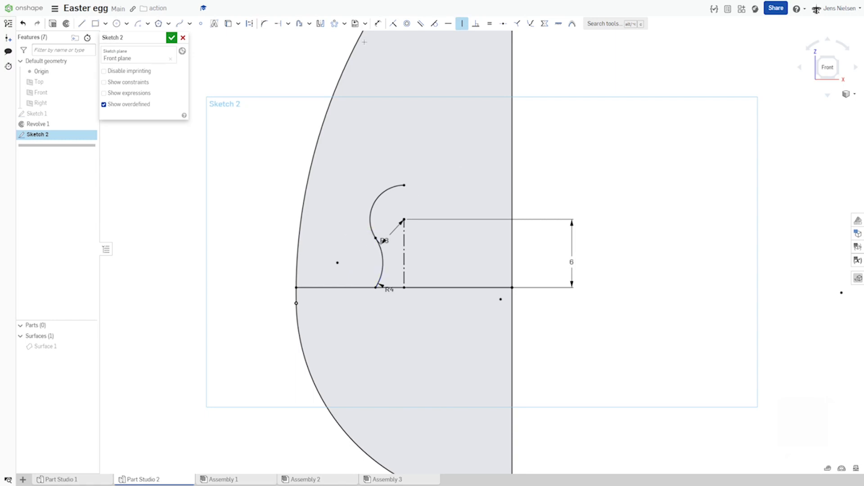
# Step: Mirror the half-tab arcs about the tab's vertical centreline into a symmetric knob
pyautogui.click(320, 23)
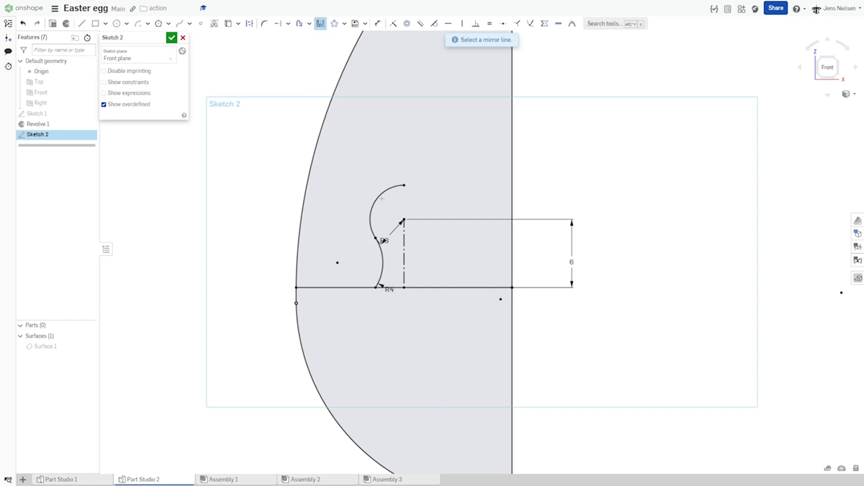
pyautogui.click(404, 254)
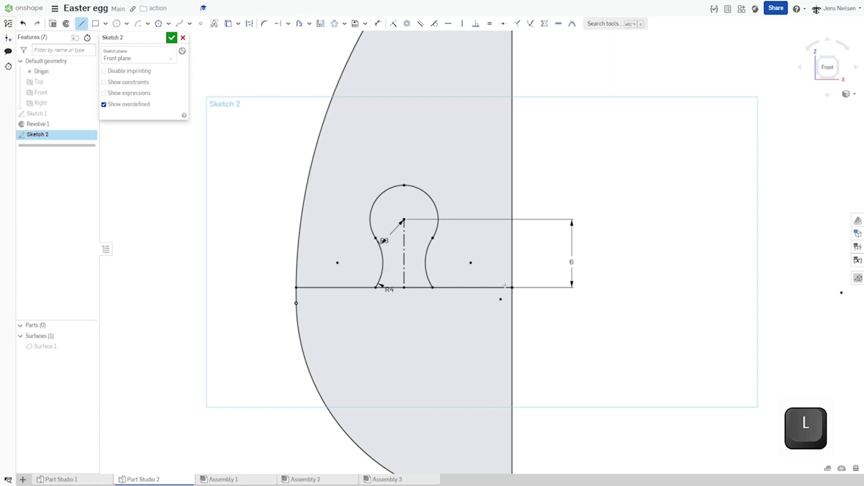
# Step: Draw a construction line down from the axis point and dimension it at 45° to the axis
pyautogui.moveTo(508, 288); pyautogui.dragTo(431, 356)
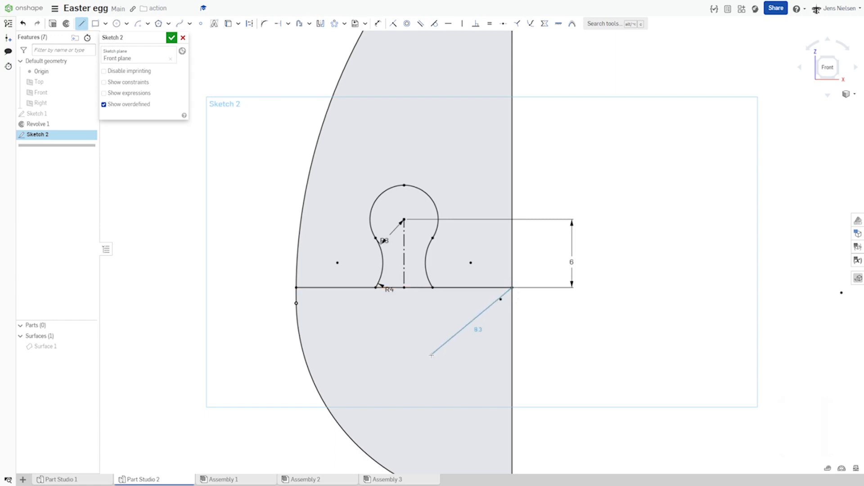
pyautogui.click(249, 23)
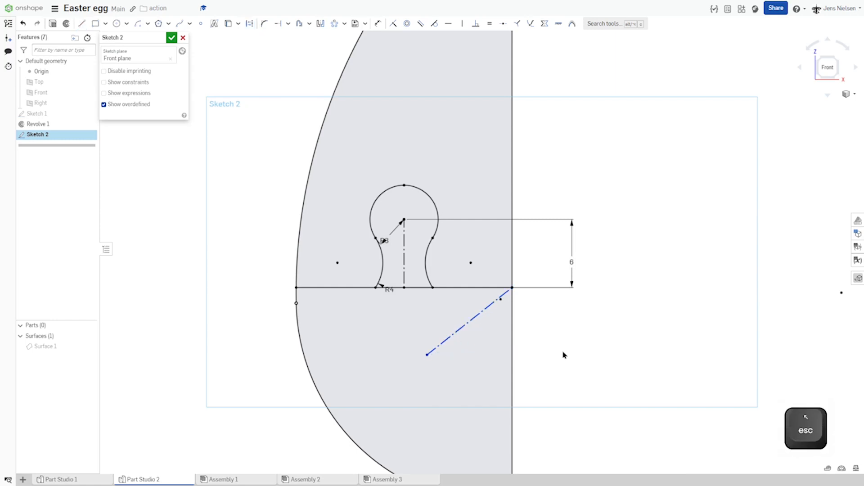
pyautogui.click(377, 24)
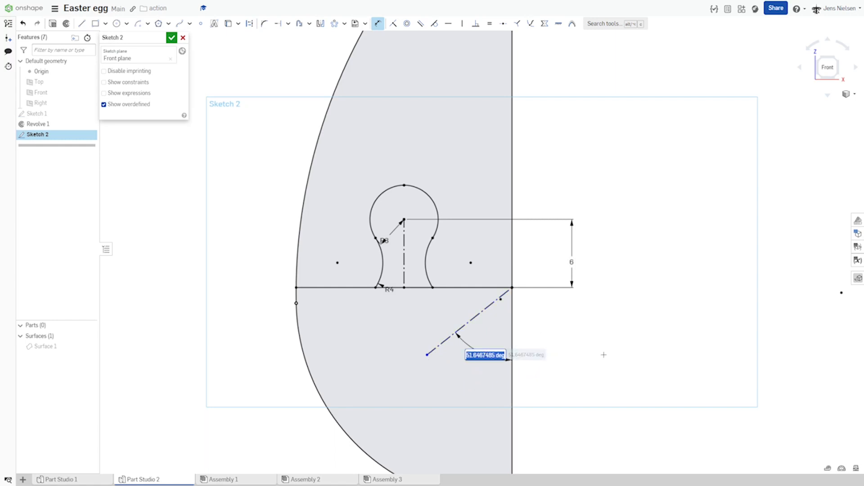
pyautogui.write('45')
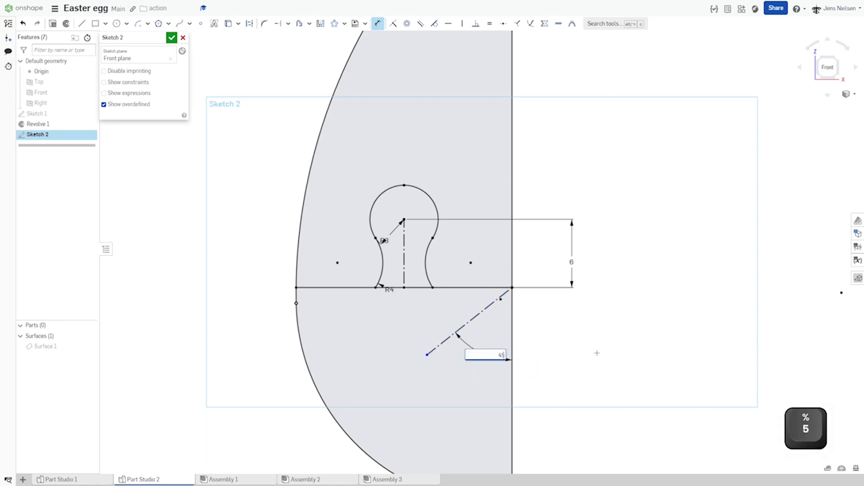
pyautogui.press('enter')
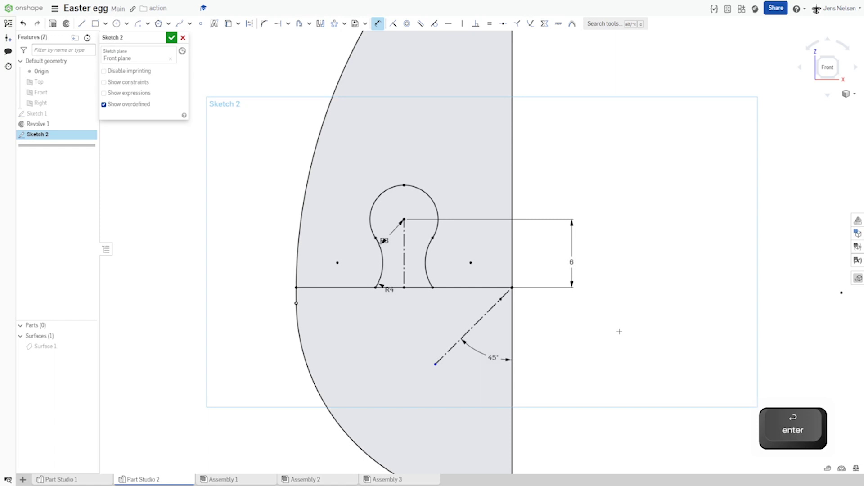
pyautogui.moveTo(319, 24)
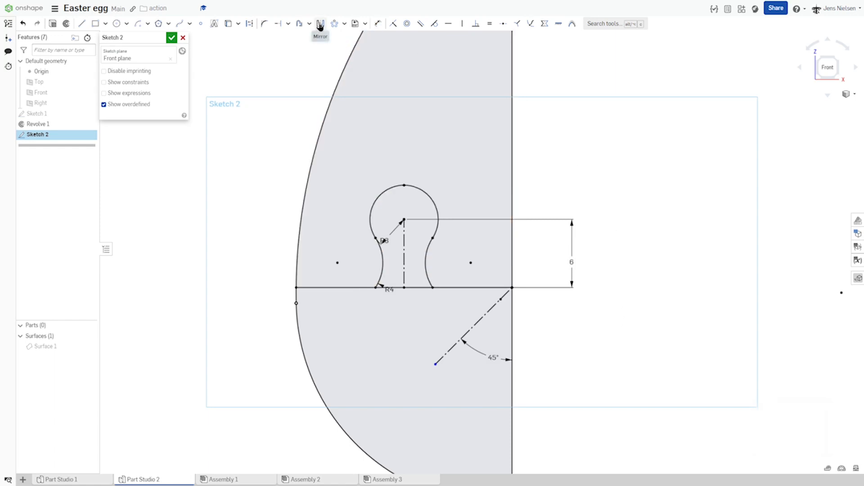
# Step: Mirror the keyhole tab across the 45° construction line to the right of the axis
pyautogui.click(321, 24)
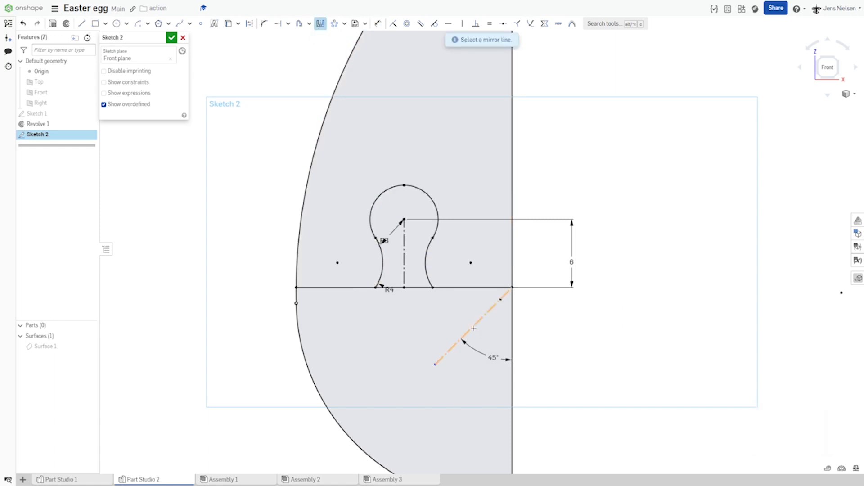
pyautogui.click(468, 328)
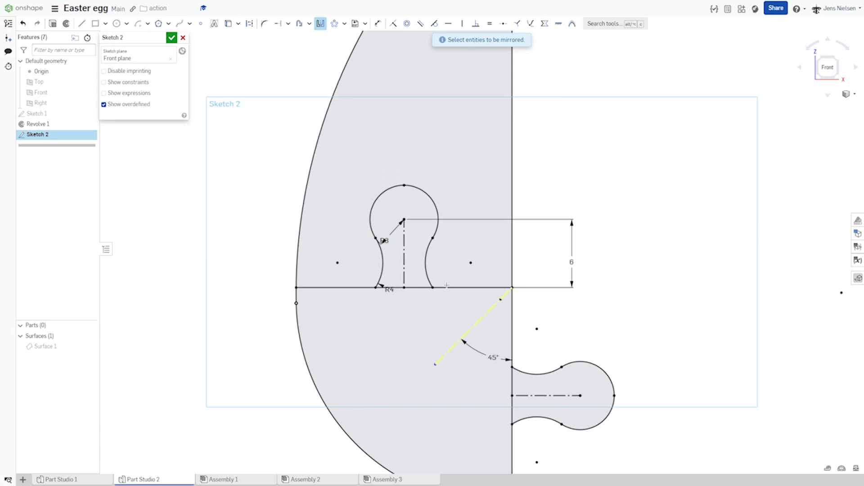
pyautogui.moveTo(379, 154)
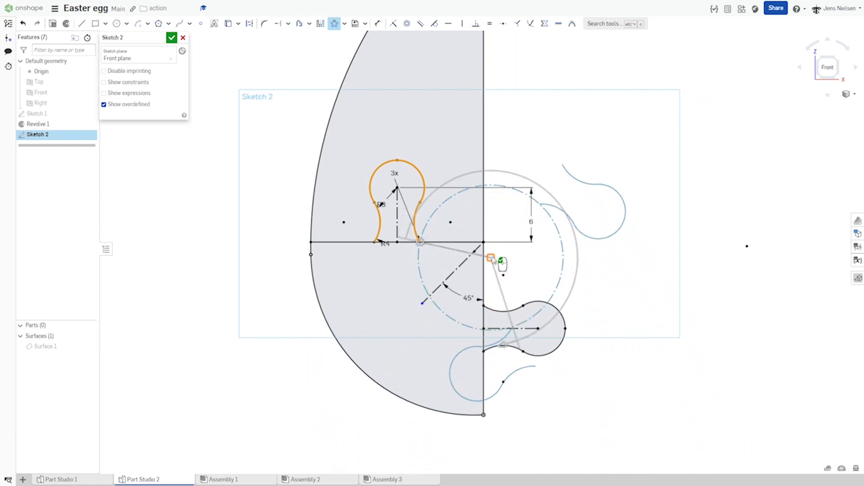
# Step: Circular-pattern the right-side tab about the axis point: 90°, 2 instances
pyautogui.moveTo(500, 260); pyautogui.dragTo(484, 242)
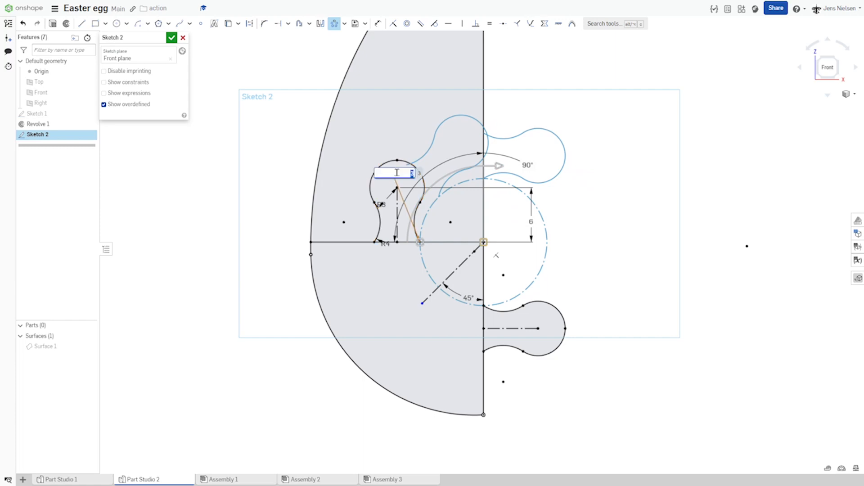
pyautogui.press('enter')
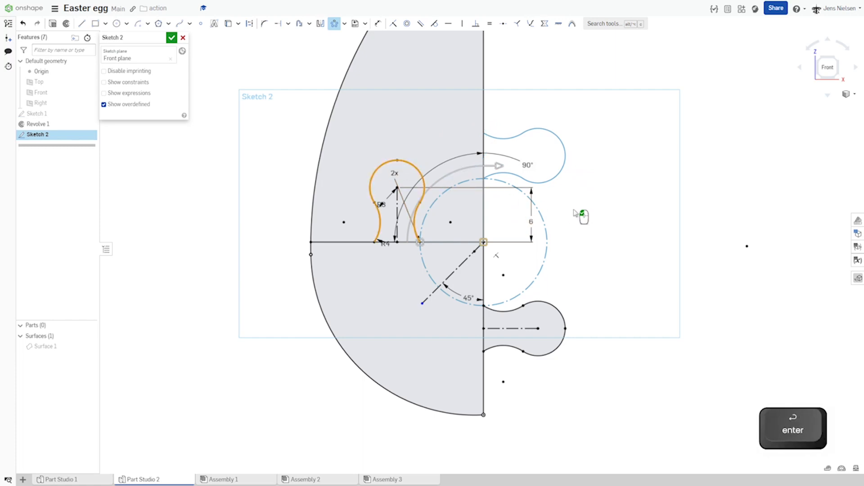
pyautogui.press('enter')
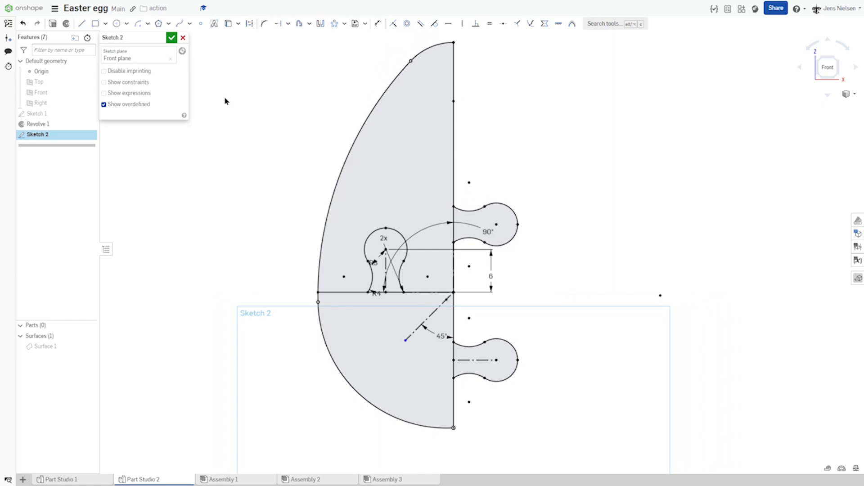
# Step: Close Sketch 2 and show Surface 1 over the sketch again
pyautogui.click(171, 37)
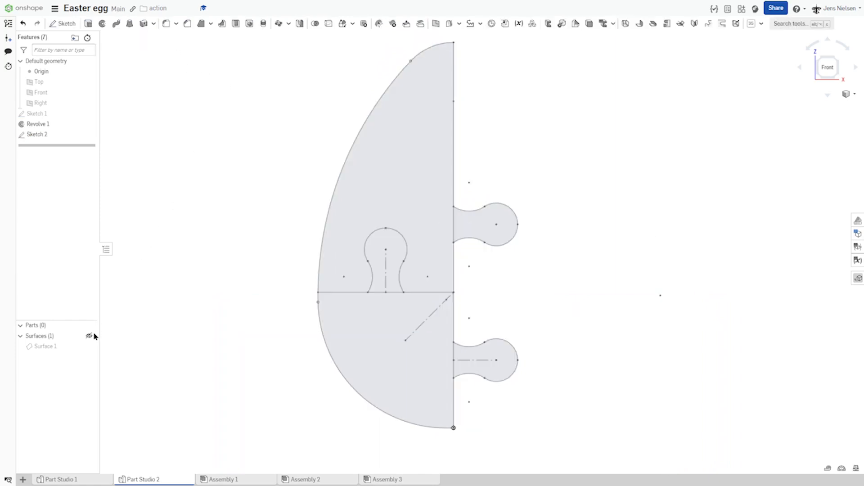
pyautogui.click(89, 336)
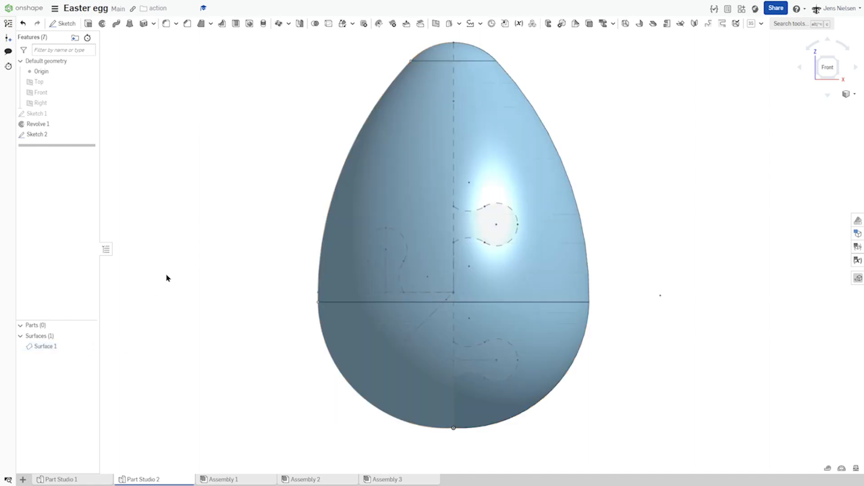
pyautogui.moveTo(242, 191)
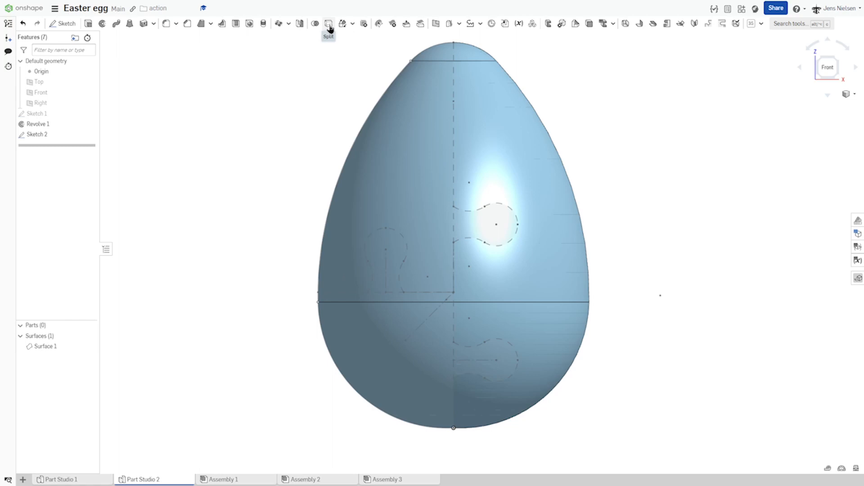
# Step: Split the egg's revolved faces using the Sketch 2 tab outlines as split tools
pyautogui.click(328, 23)
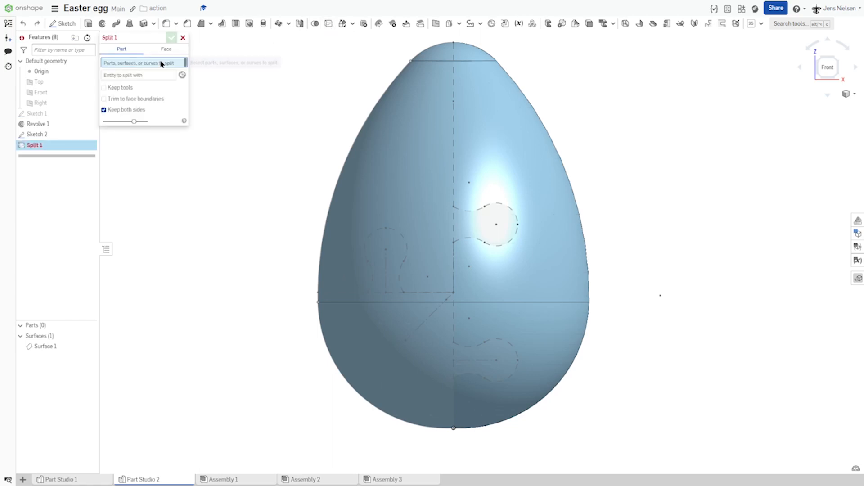
pyautogui.click(166, 49)
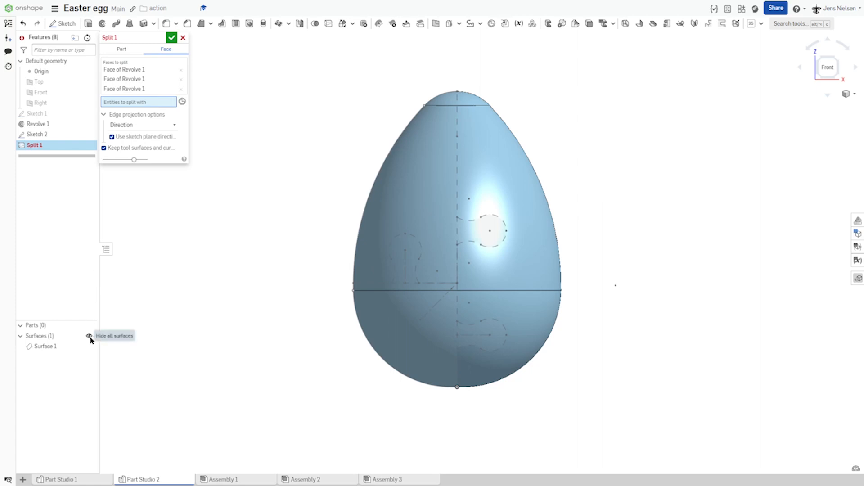
pyautogui.click(89, 335)
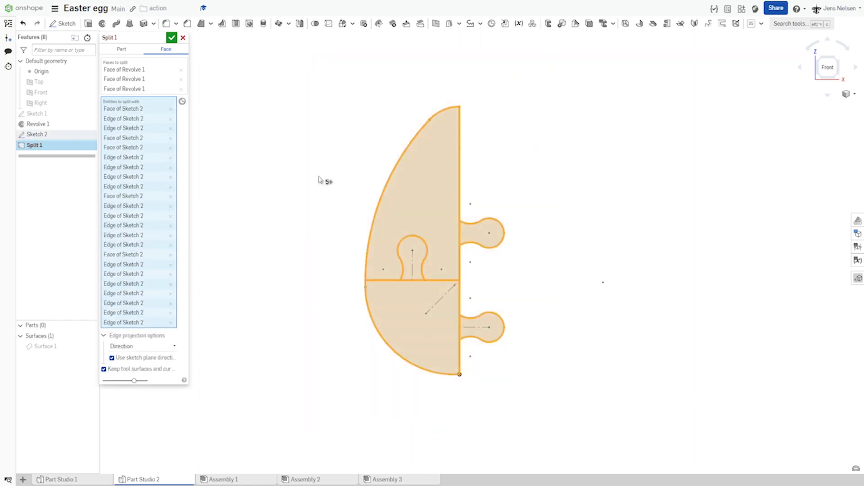
pyautogui.moveTo(211, 289)
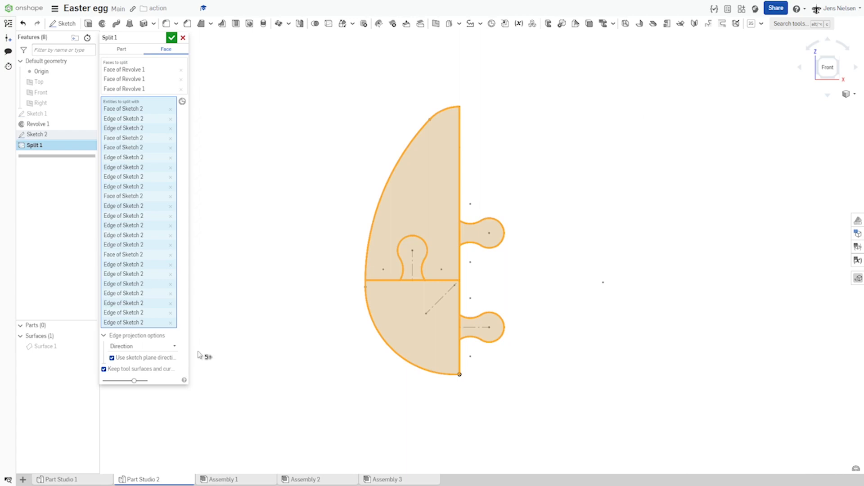
pyautogui.click(171, 37)
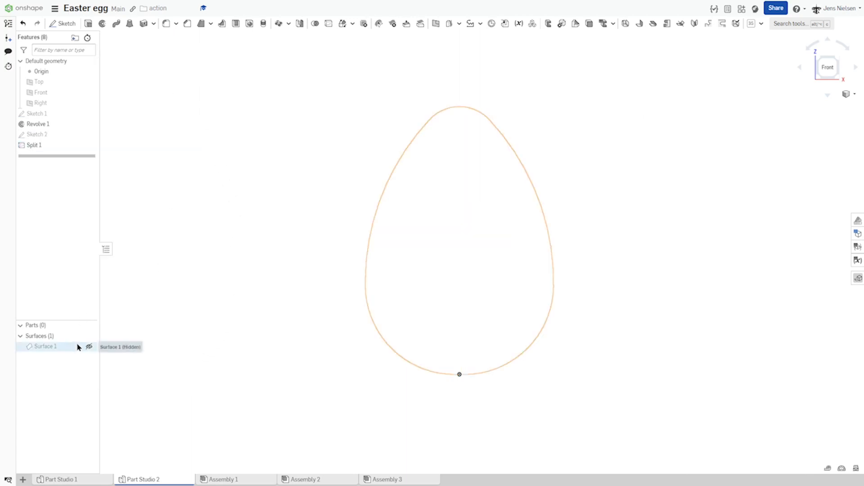
# Step: Show the split egg surface and orbit to inspect the tab and band split lines
pyautogui.click(88, 336)
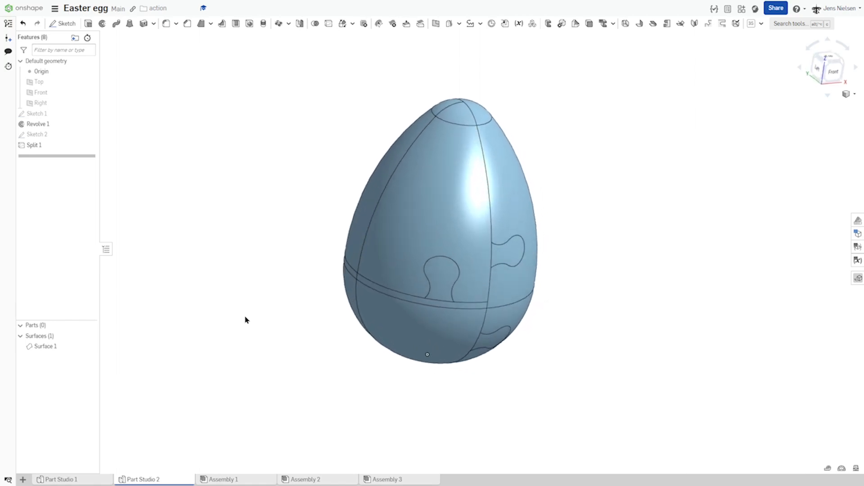
pyautogui.moveTo(245, 319); pyautogui.dragTo(644, 204)
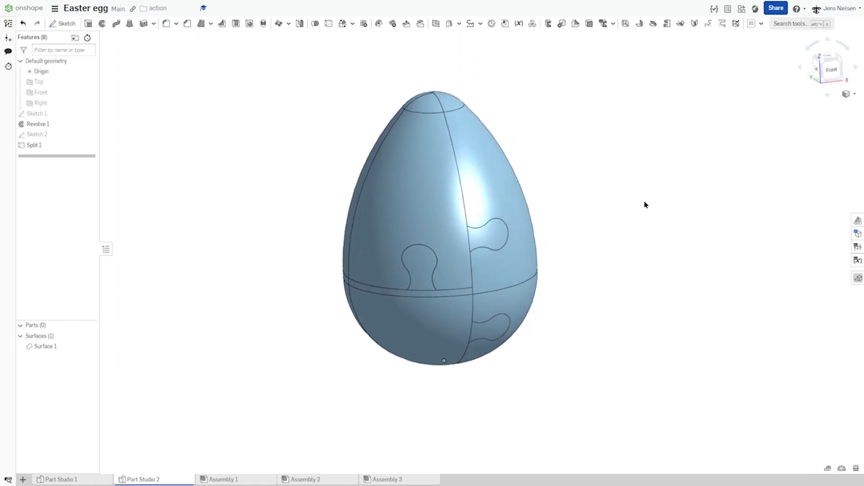
pyautogui.moveTo(252, 126)
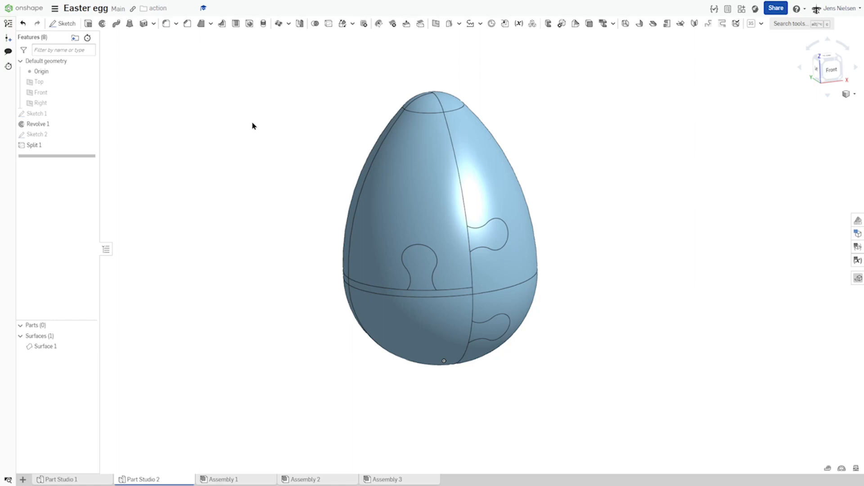
pyautogui.moveTo(306, 259)
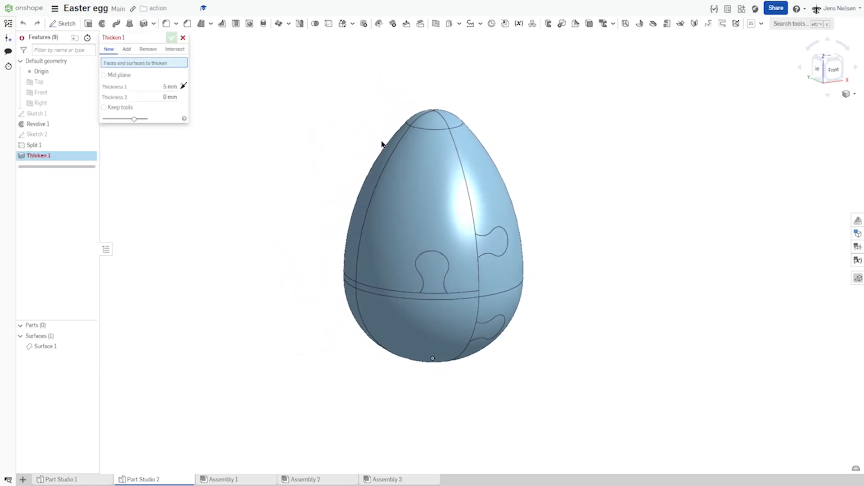
# Step: Thicken the upper puzzle piece's faces by 1.2 mm into solid Part 1
pyautogui.click(424, 166)
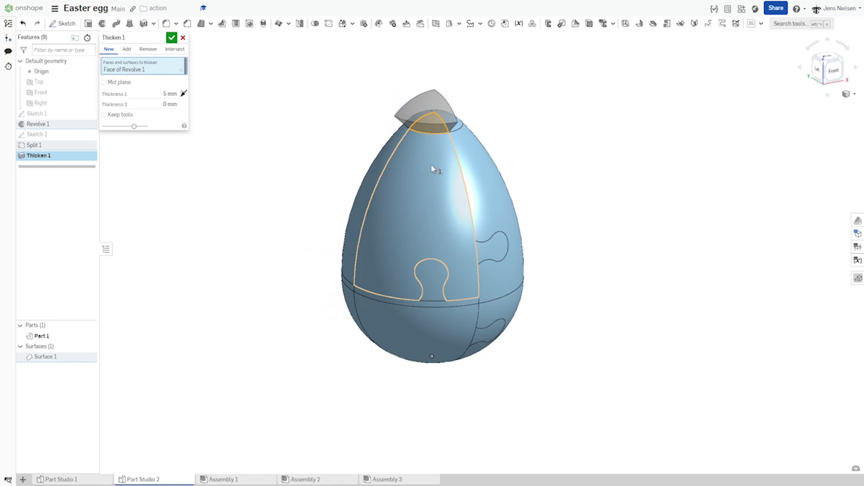
pyautogui.click(496, 248)
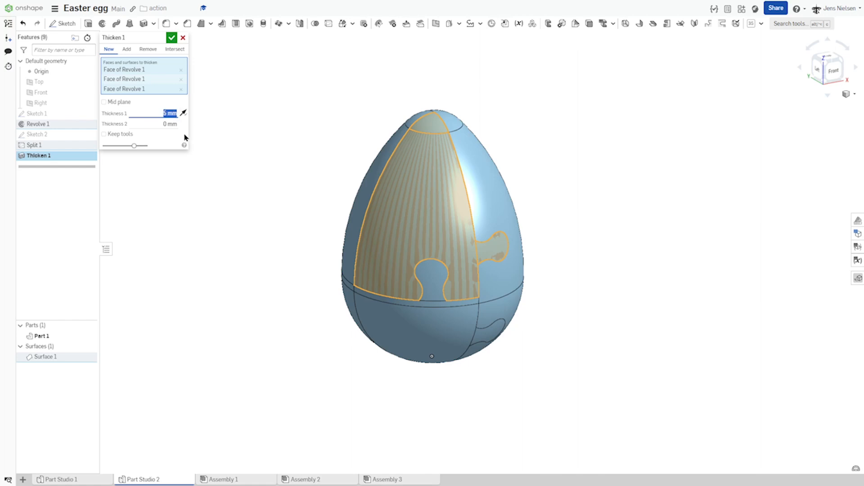
pyautogui.write('1.2')
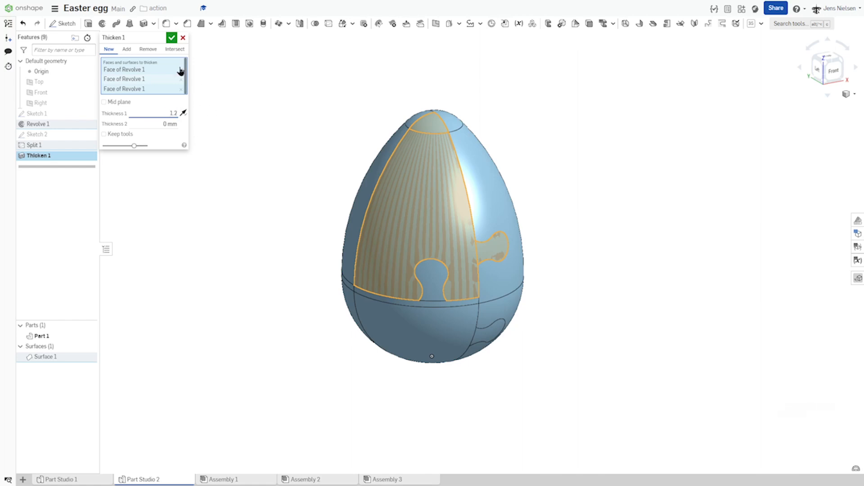
pyautogui.click(171, 38)
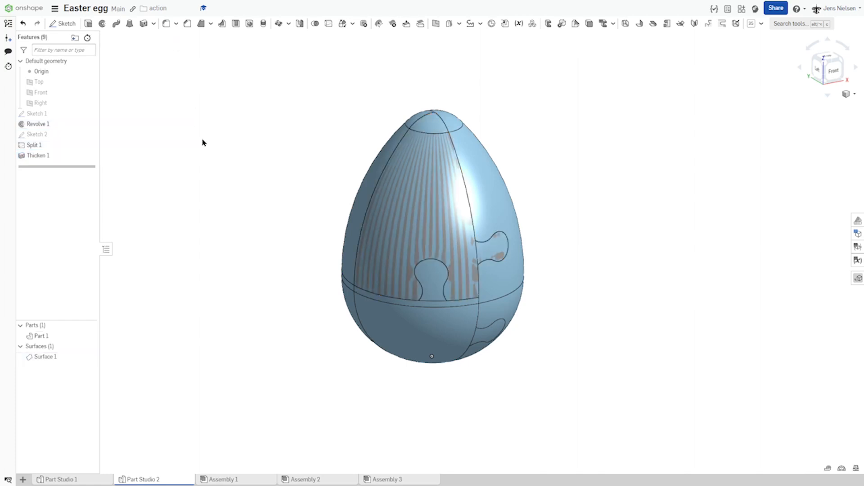
pyautogui.moveTo(207, 50)
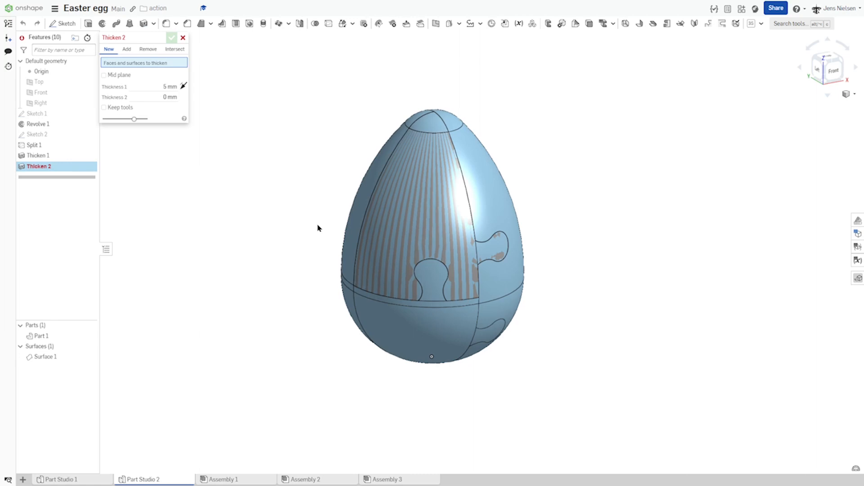
# Step: Thicken the lower puzzle piece's four faces by 1.2 mm into solid Part 2
pyautogui.click(430, 254)
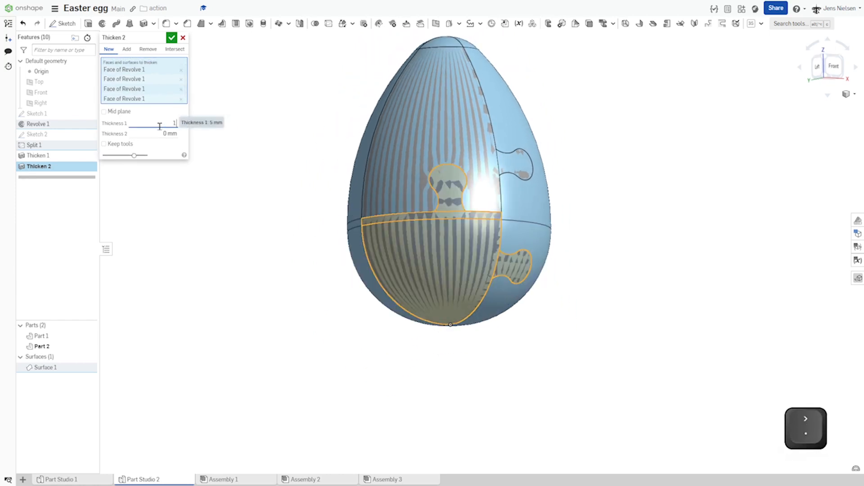
pyautogui.write('1.2')
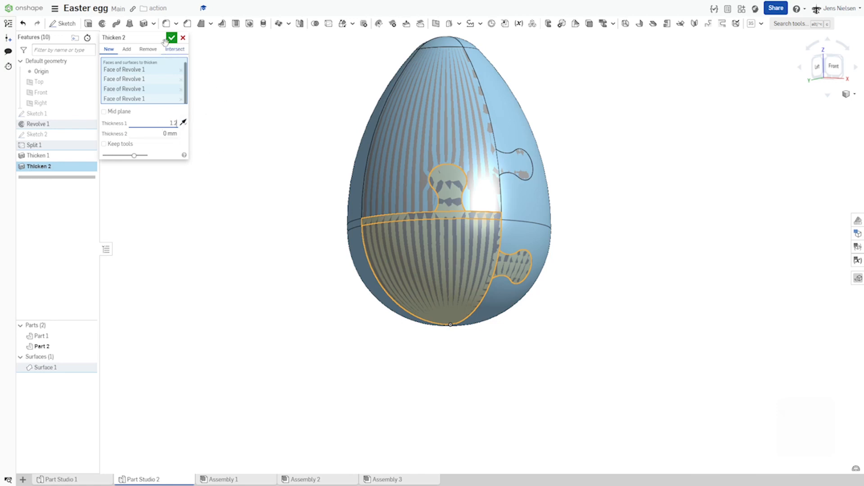
pyautogui.click(171, 38)
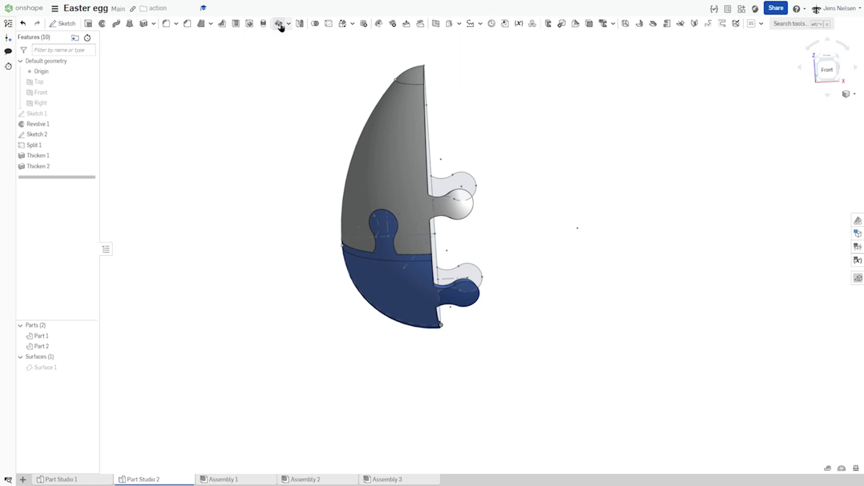
# Step: Circular-pattern Parts 1 and 2 about the egg axis, 90°, count 2, giving Parts 3 and 4
pyautogui.click(280, 23)
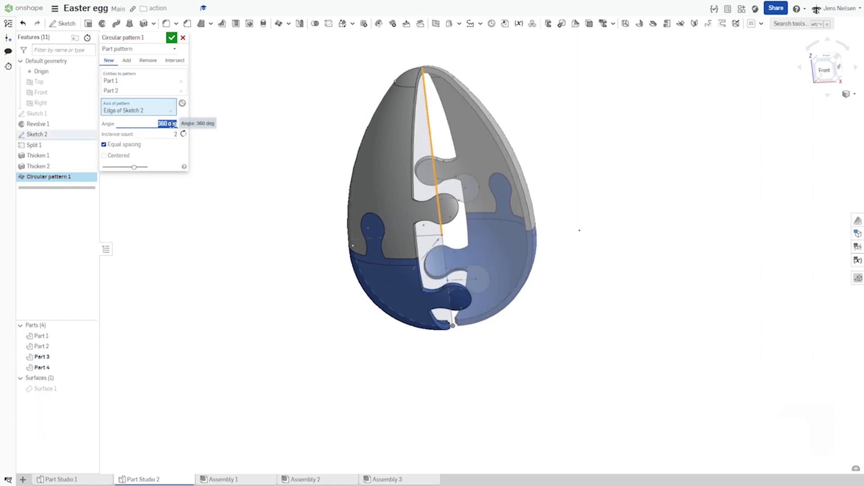
pyautogui.write('90')
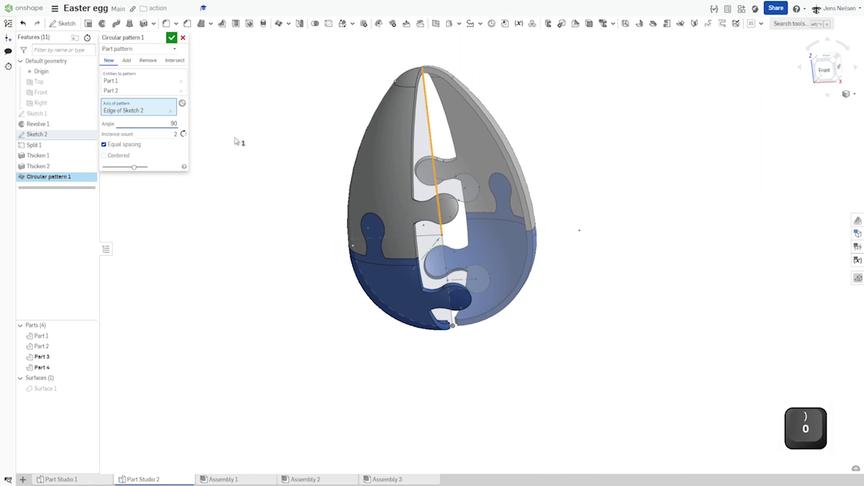
pyautogui.click(171, 38)
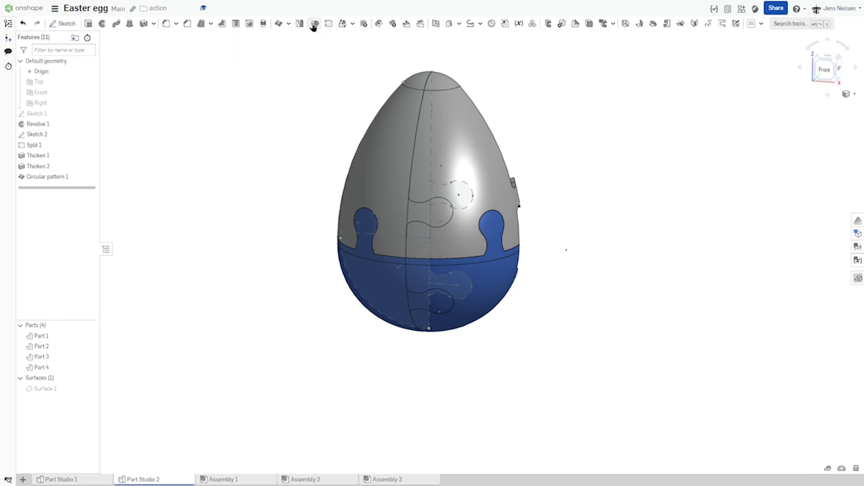
# Step: Boolean-subtract Parts 1 and 2 from Parts 3 and 4 so neighbouring pieces interlock
pyautogui.click(315, 23)
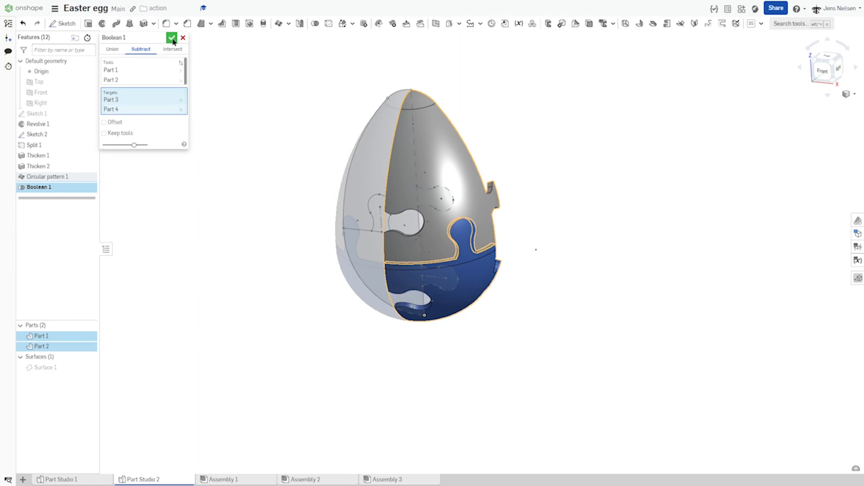
pyautogui.click(172, 38)
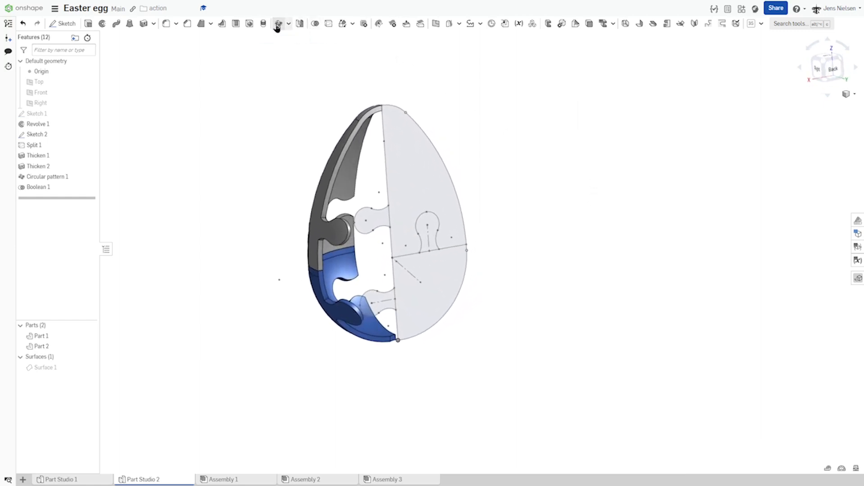
# Step: Circular-pattern Part 1 and Part 2 four times over 360 deg about the Sketch 2 edge
pyautogui.click(278, 23)
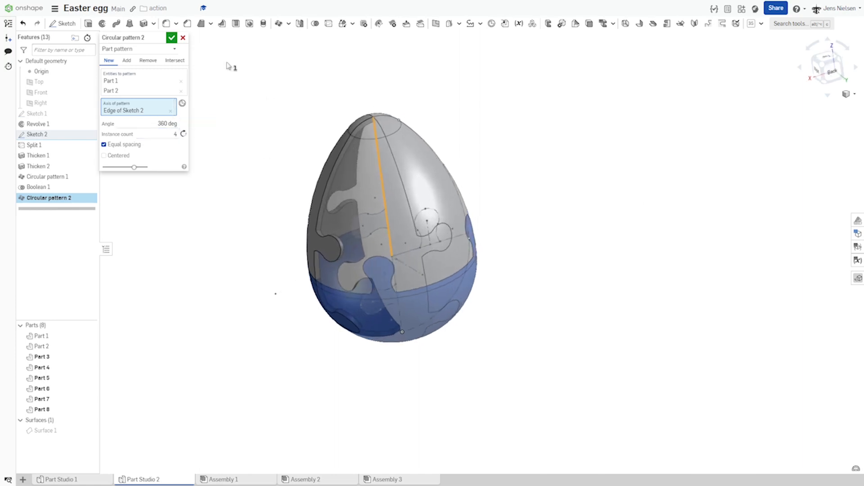
pyautogui.click(172, 38)
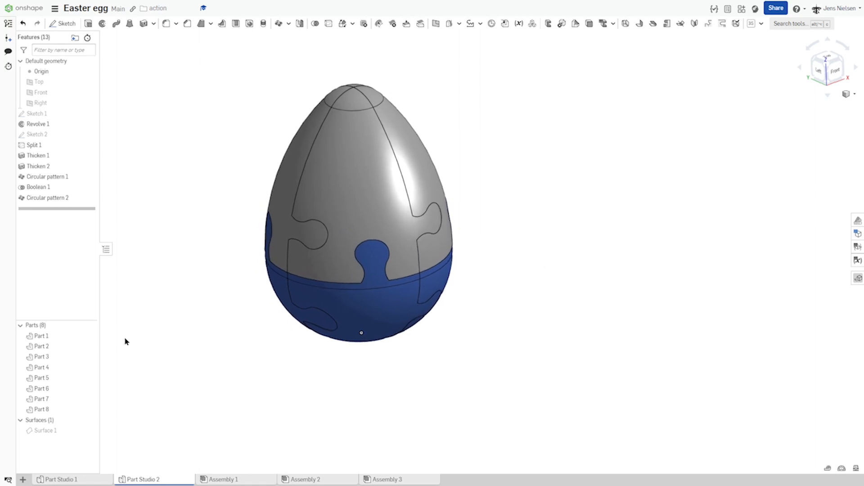
# Step: Colour Part 1 red through Edit appearance
pyautogui.rightClick(41, 336)
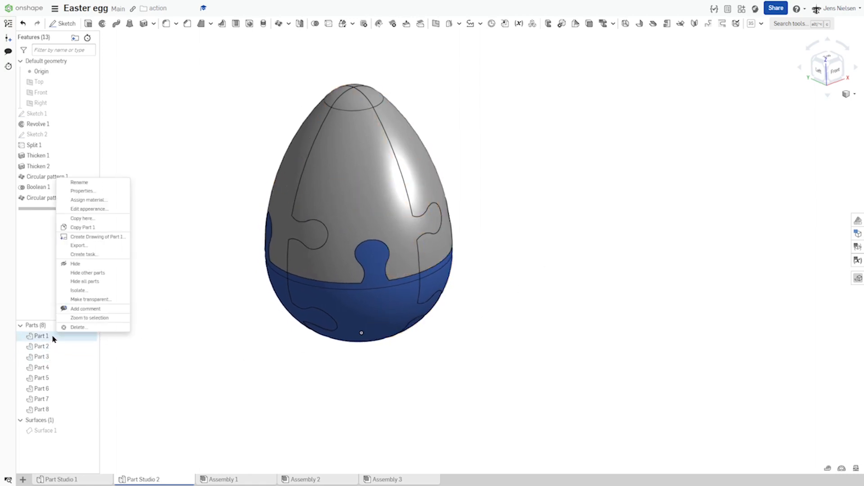
pyautogui.moveTo(89, 209)
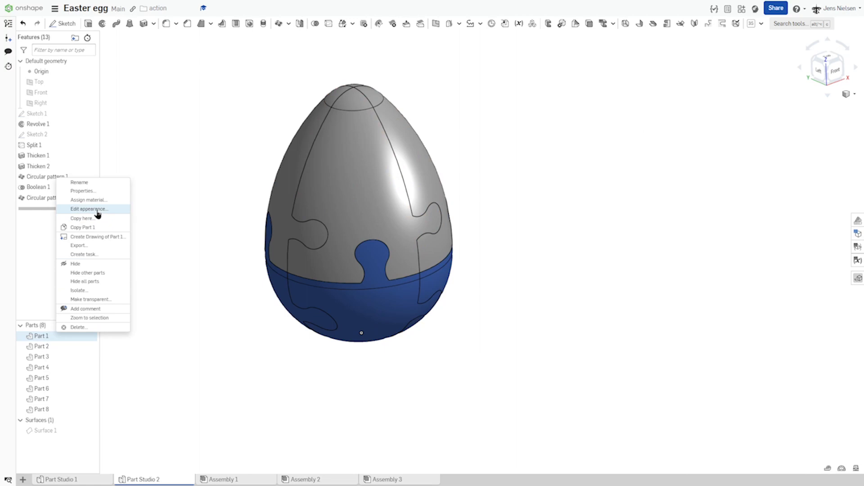
pyautogui.click(89, 208)
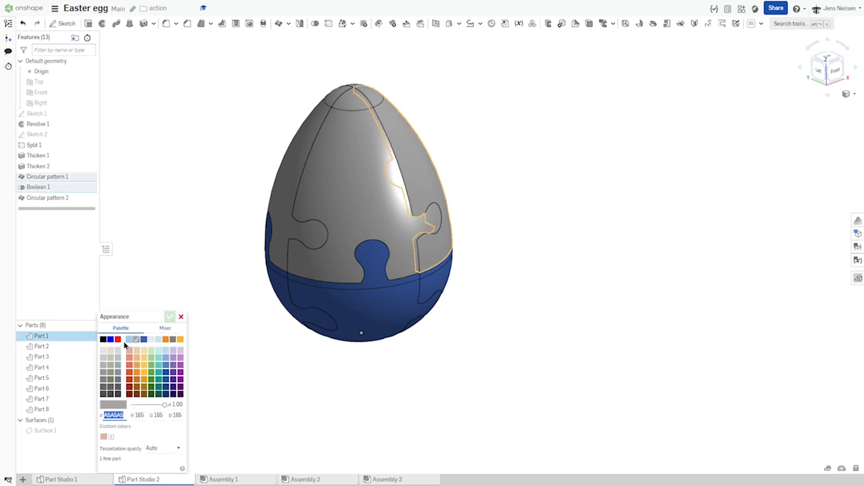
pyautogui.click(118, 339)
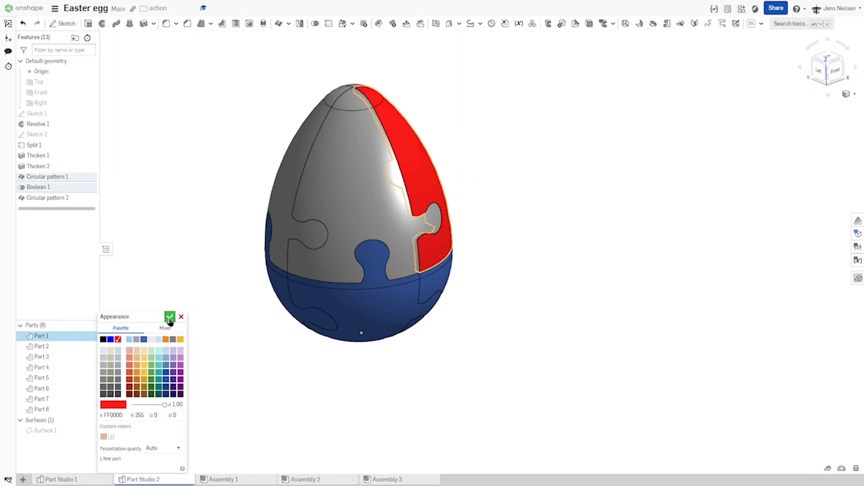
pyautogui.click(170, 317)
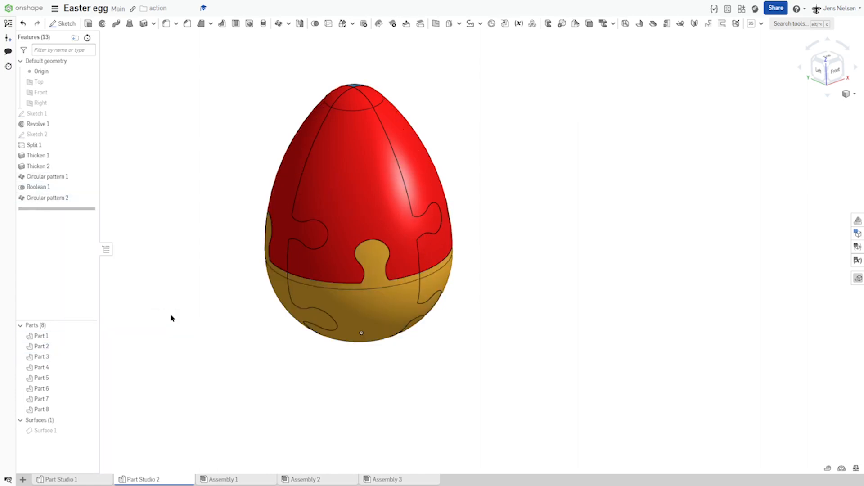
# Step: Recolour Part 5 and Part 7 with their own palette colours via Edit appearance
pyautogui.rightClick(41, 377)
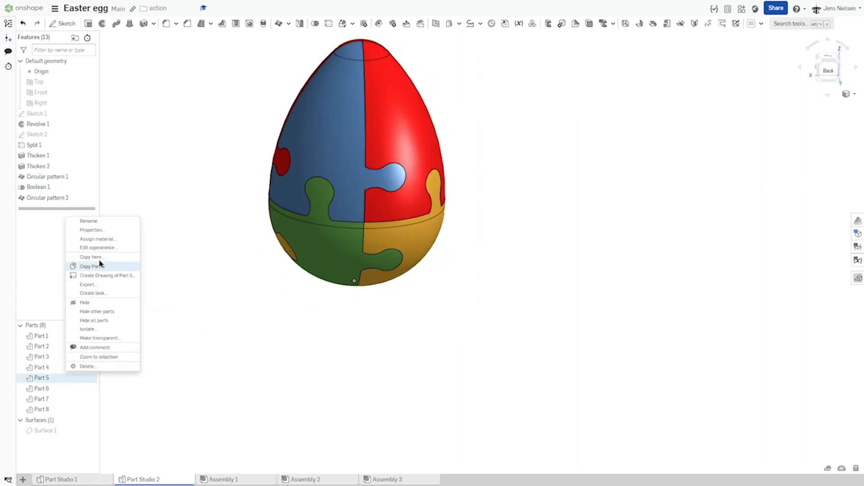
pyautogui.click(99, 248)
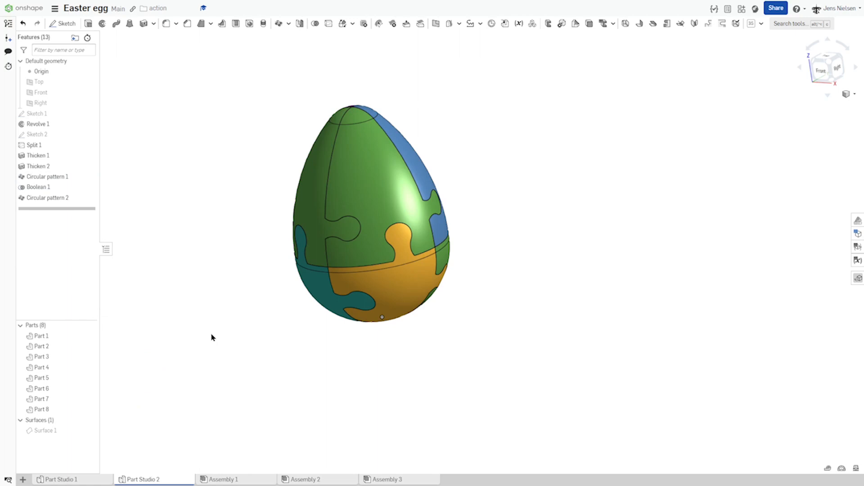
pyautogui.rightClick(42, 398)
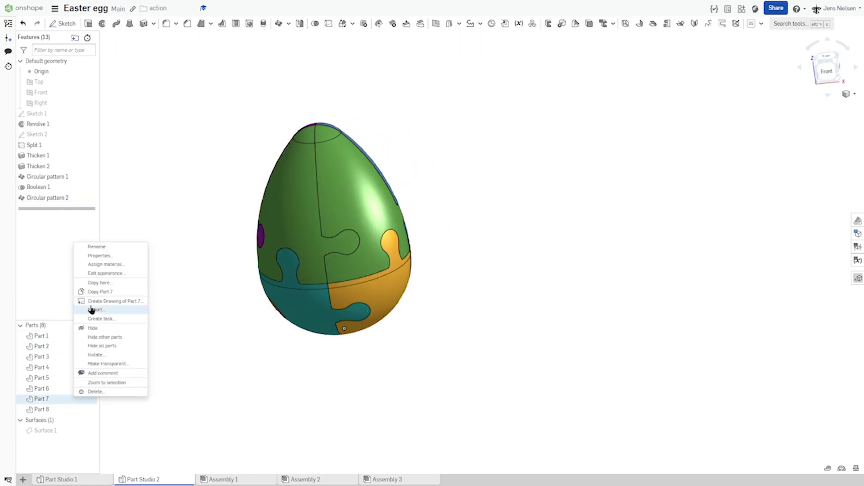
pyautogui.click(106, 273)
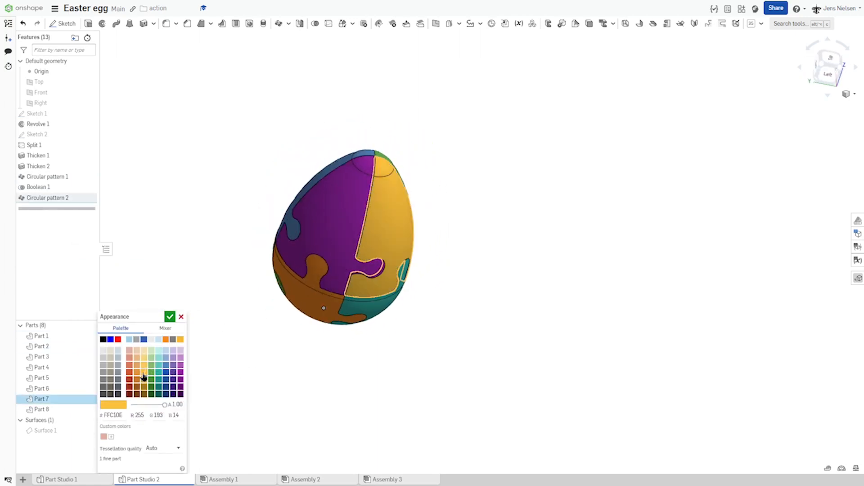